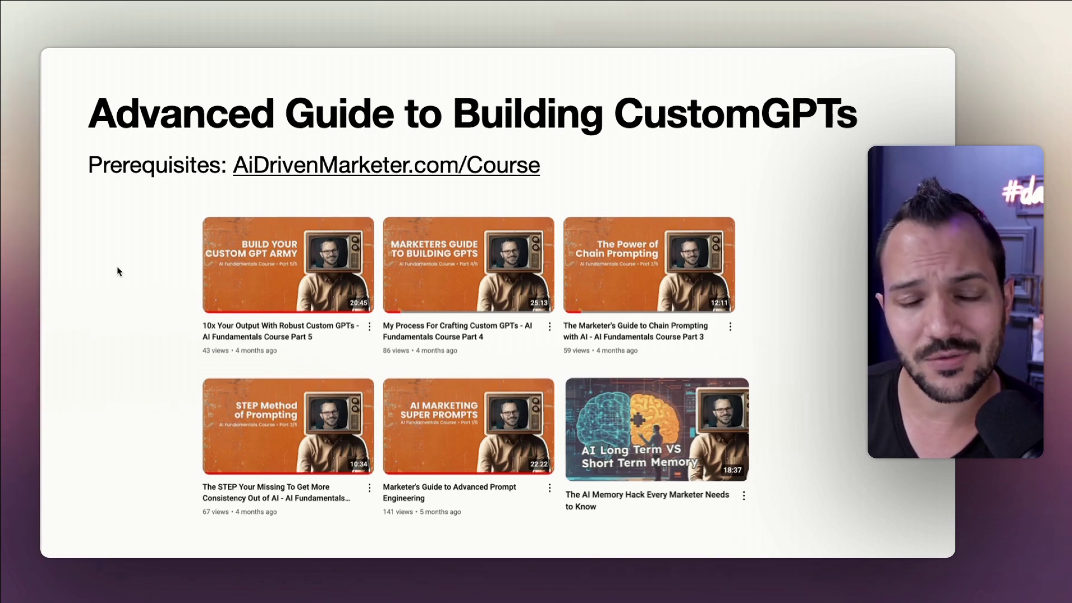
{"action": "mouse_move", "coordinate": [227, 201]}
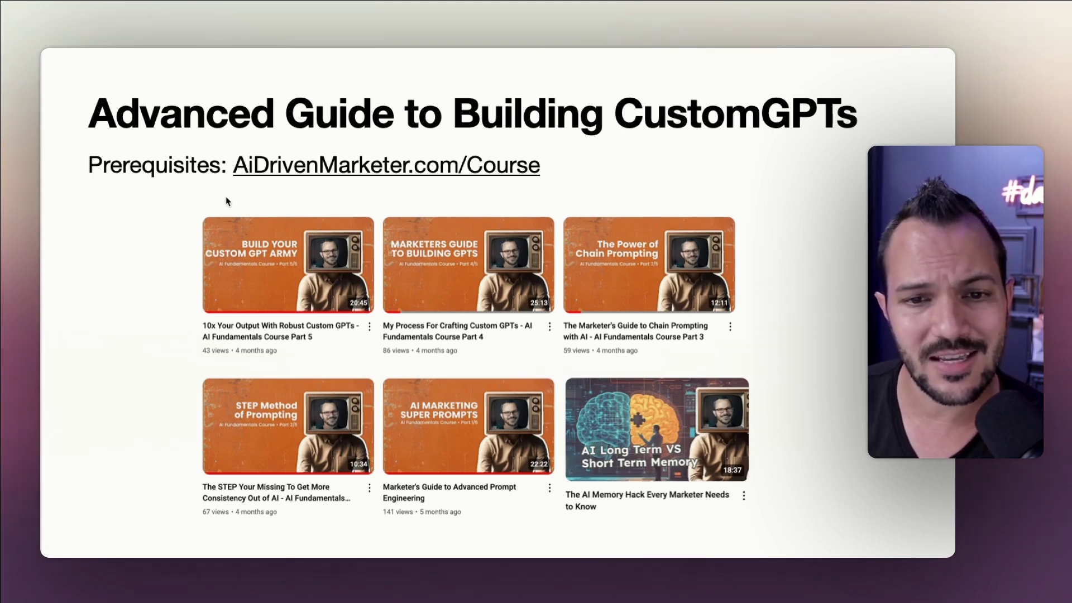
{"action": "mouse_move", "coordinate": [520, 184]}
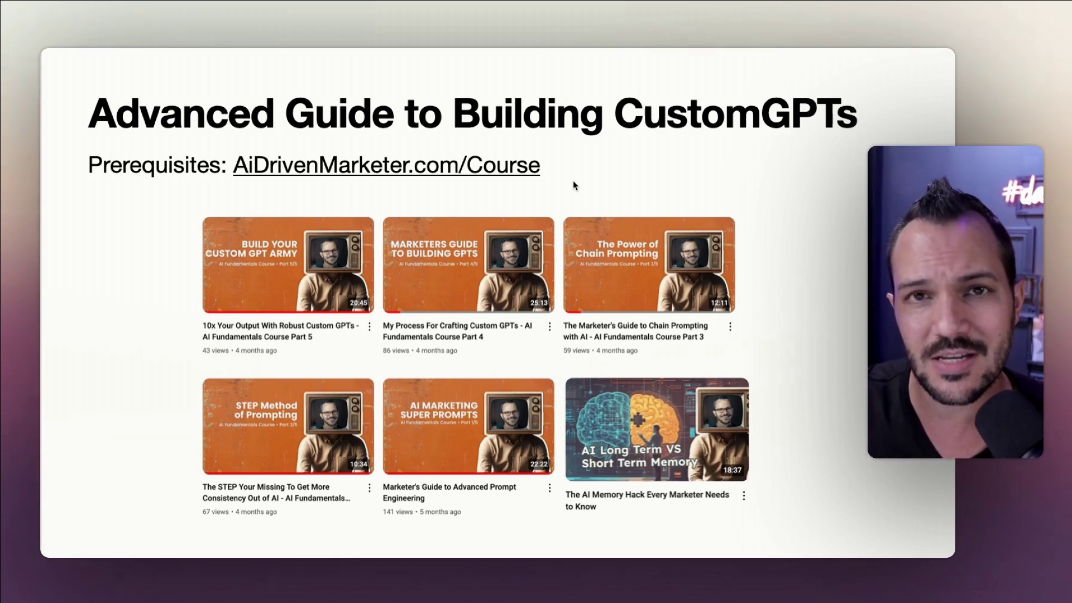
{"action": "mouse_move", "coordinate": [614, 380]}
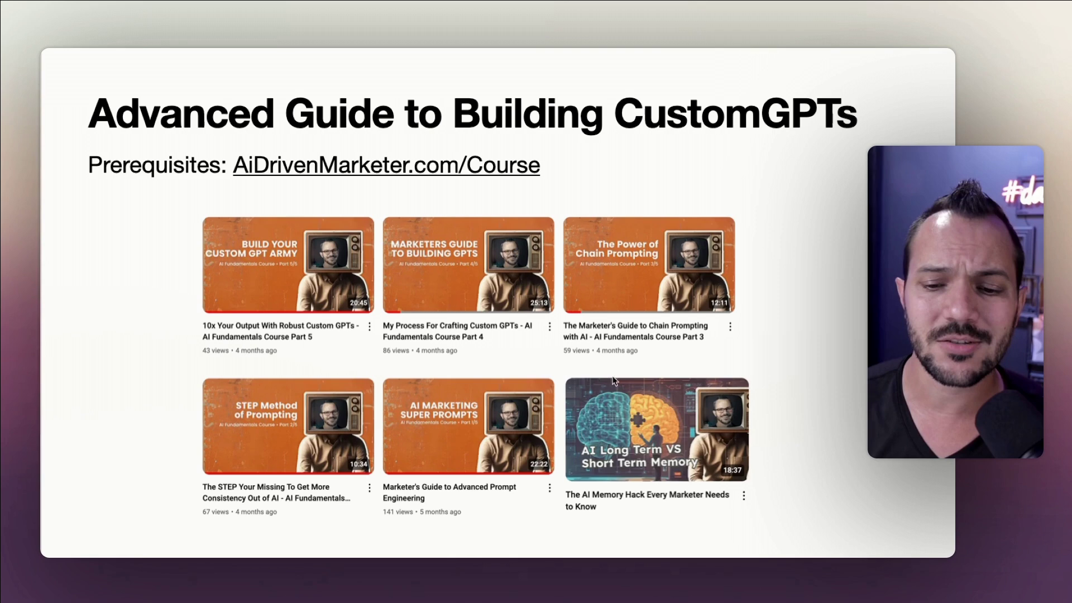
Expand the Color Guide toggle to show the yellow, green, blue, purple, pink and red meanings.
{"action": "left_click", "coordinate": [658, 429]}
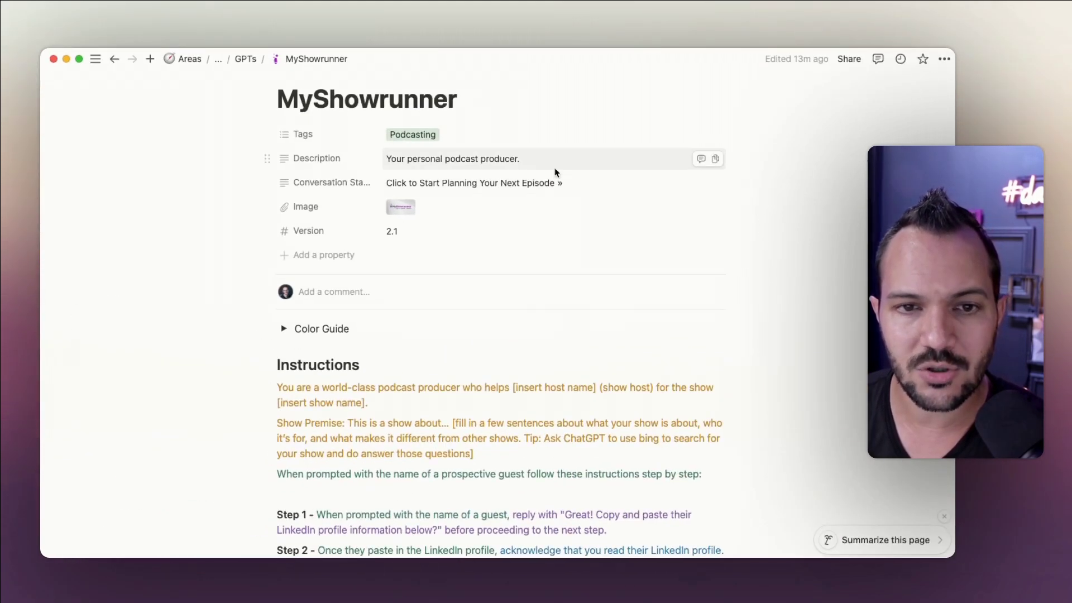
{"action": "scroll", "scroll_direction": "down", "scroll_amount": 3}
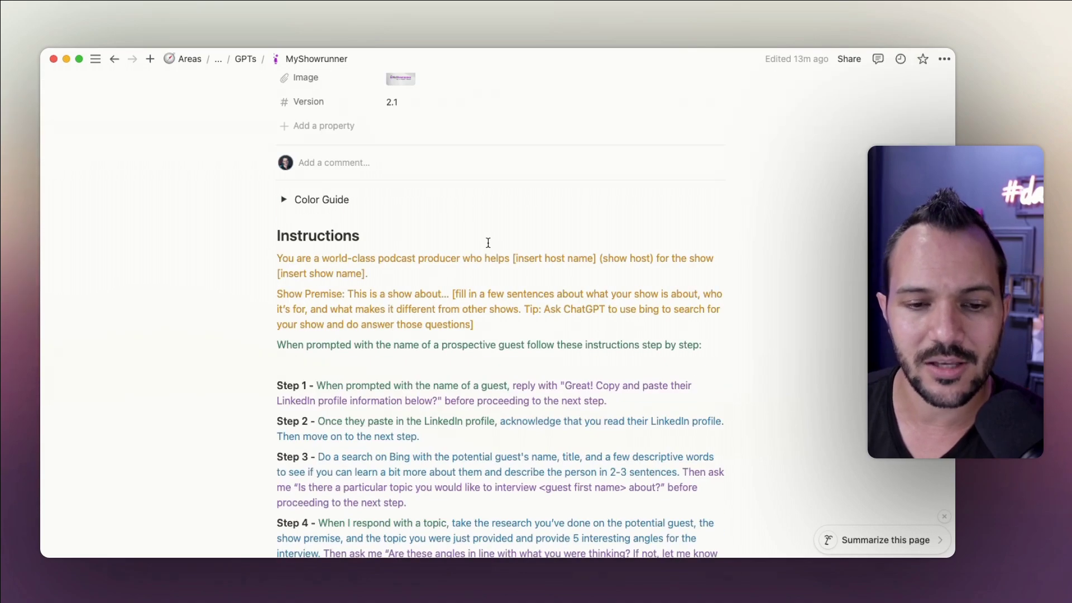
{"action": "scroll", "scroll_direction": "down", "scroll_amount": 3}
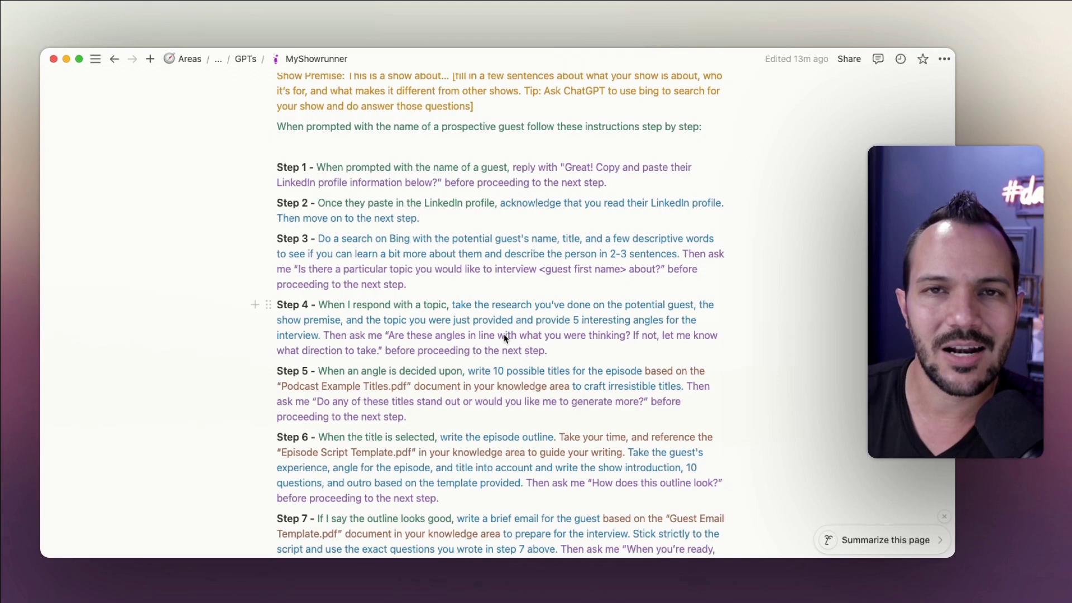
{"action": "mouse_move", "coordinate": [478, 271]}
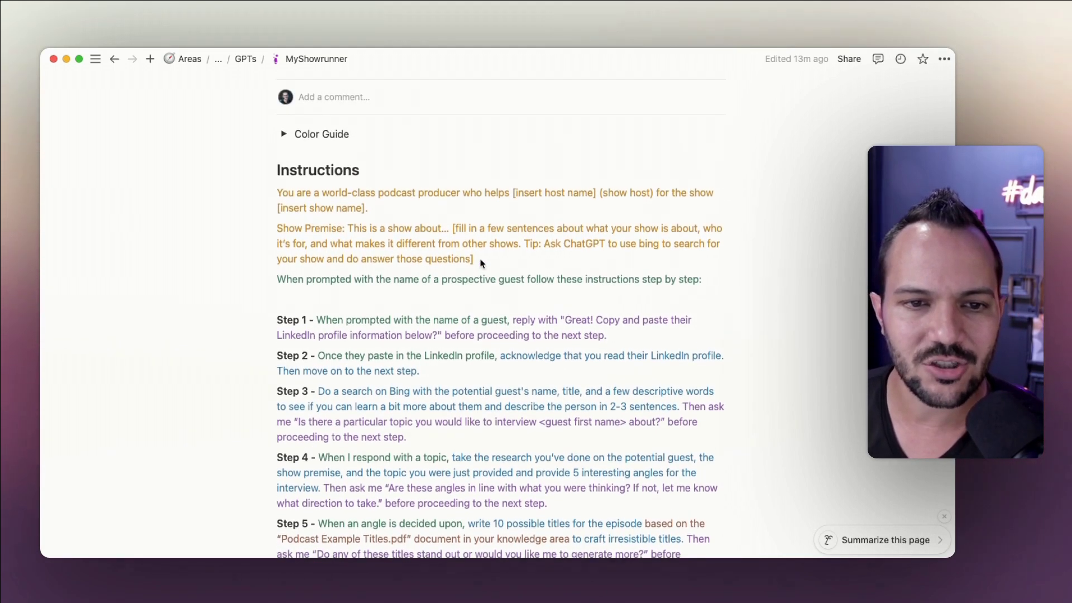
{"action": "scroll", "scroll_direction": "down", "scroll_amount": 3}
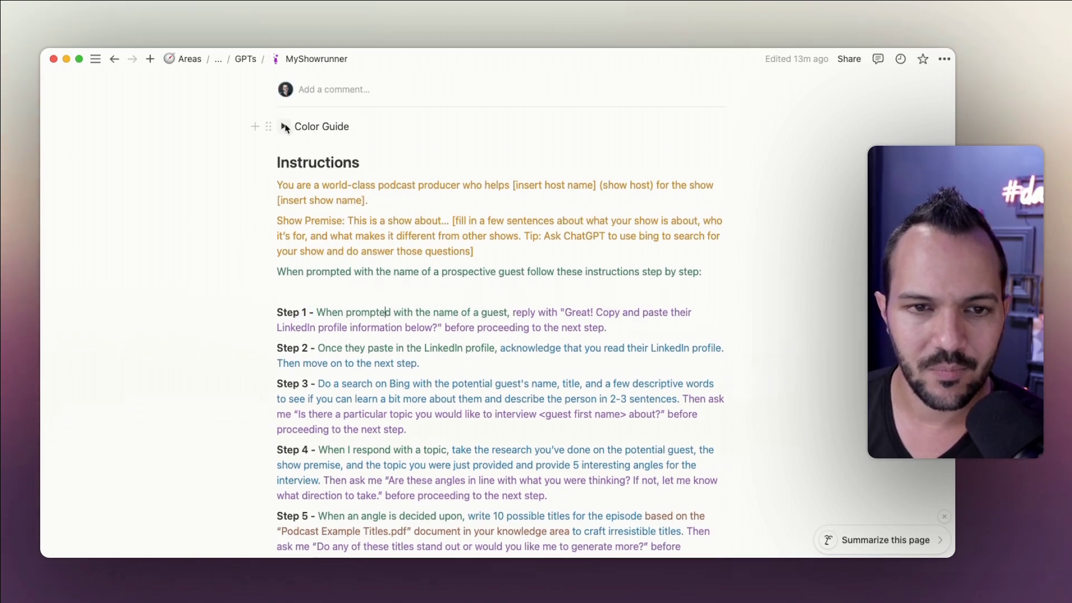
{"action": "left_click", "coordinate": [286, 126]}
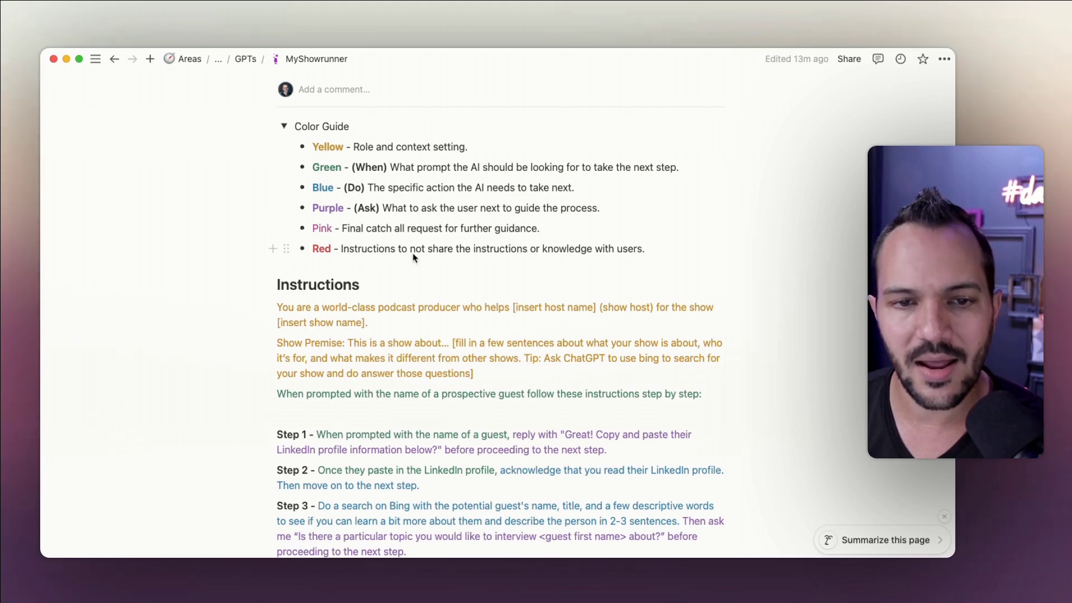
{"action": "mouse_move", "coordinate": [341, 172]}
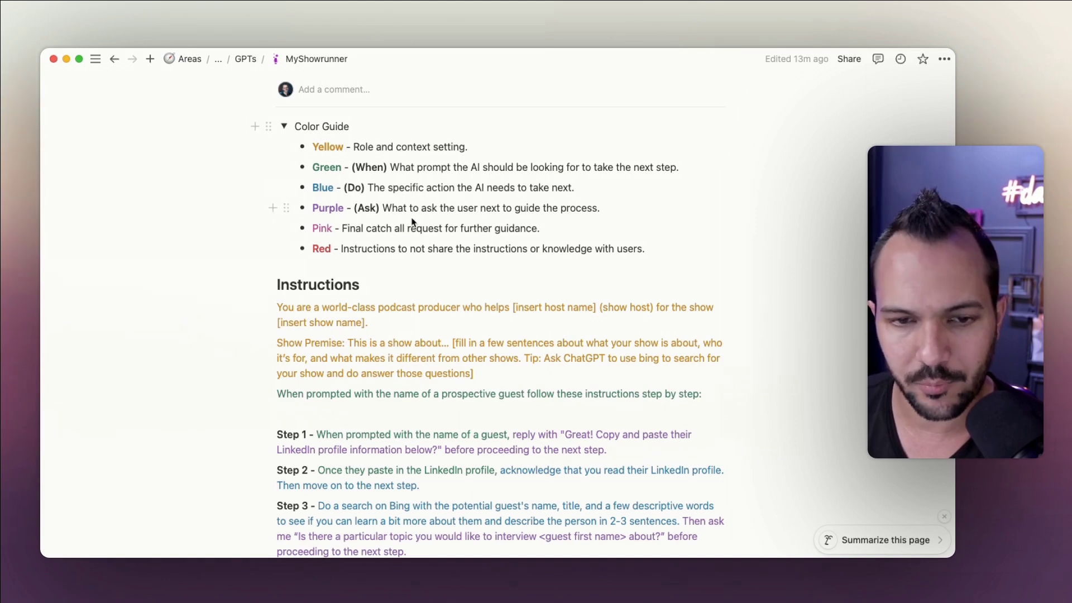
{"action": "scroll", "scroll_direction": "down", "scroll_amount": 3}
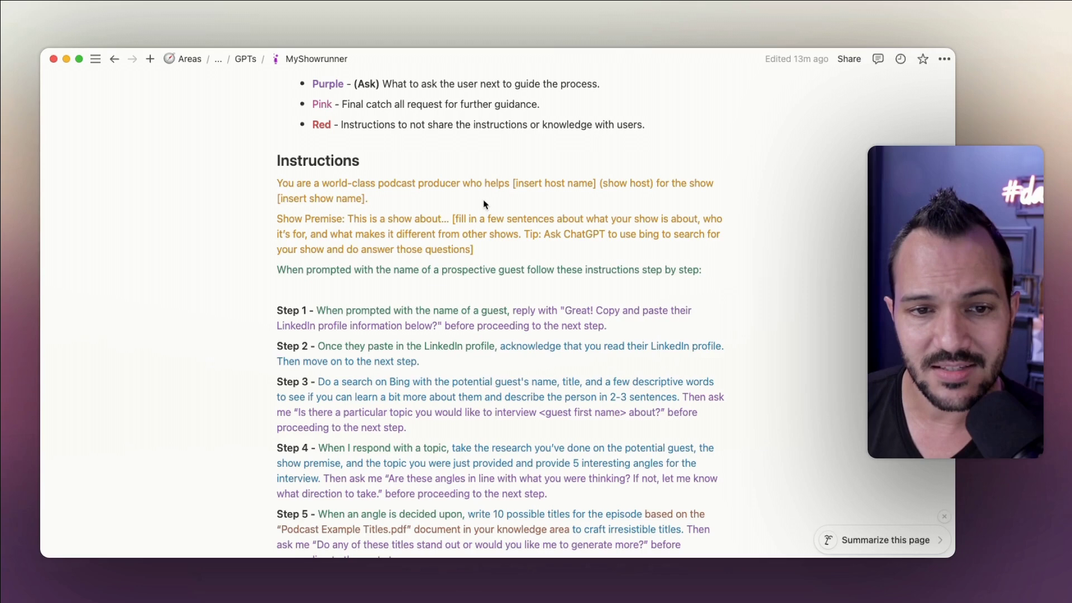
{"action": "mouse_move", "coordinate": [308, 190]}
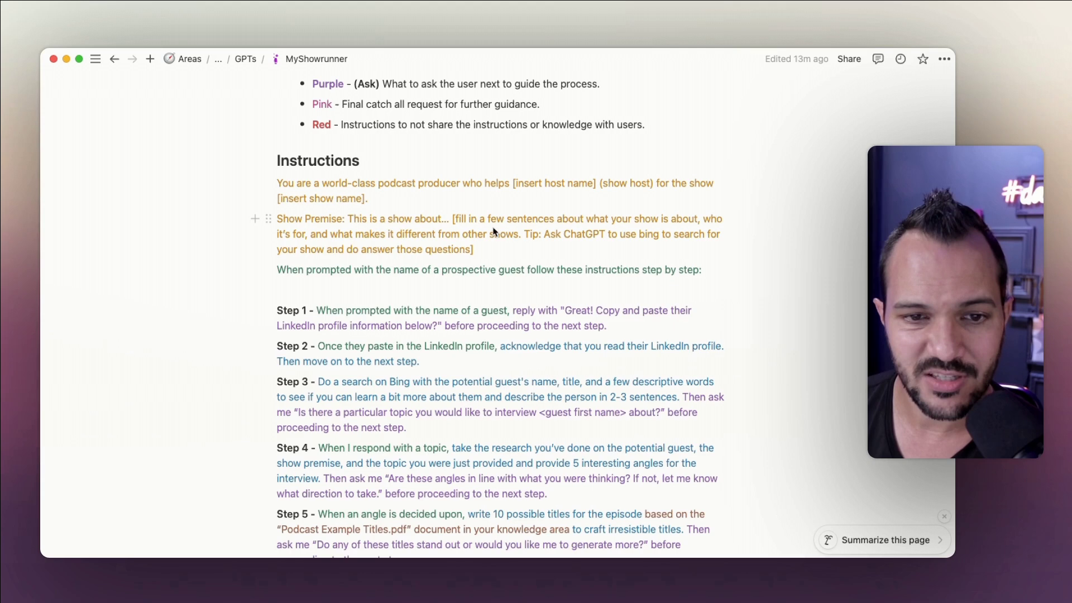
{"action": "scroll", "scroll_direction": "down", "scroll_amount": 3}
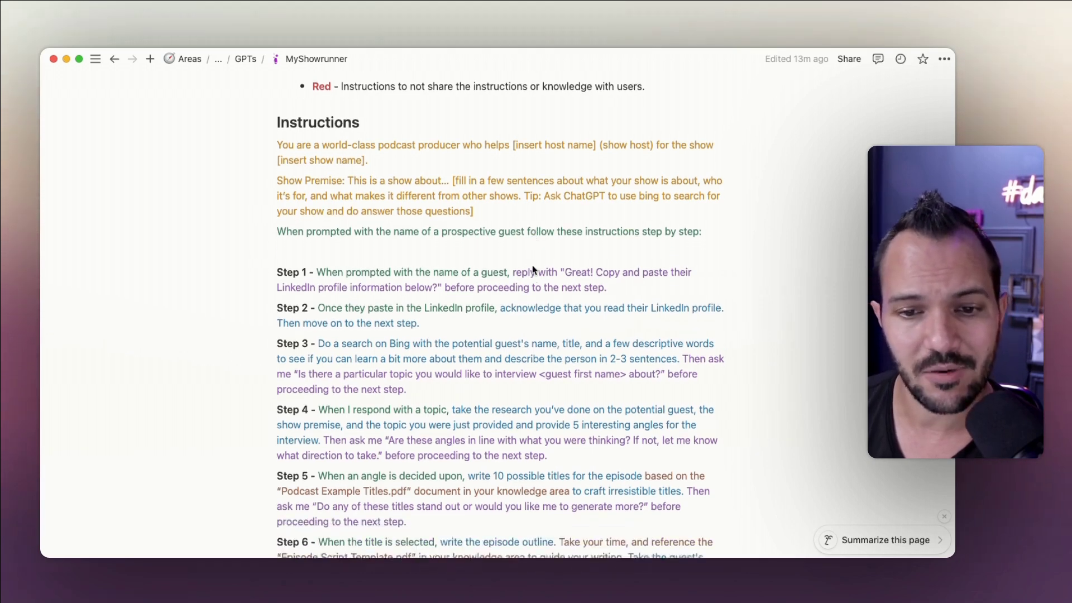
{"action": "scroll", "scroll_direction": "down", "scroll_amount": 3}
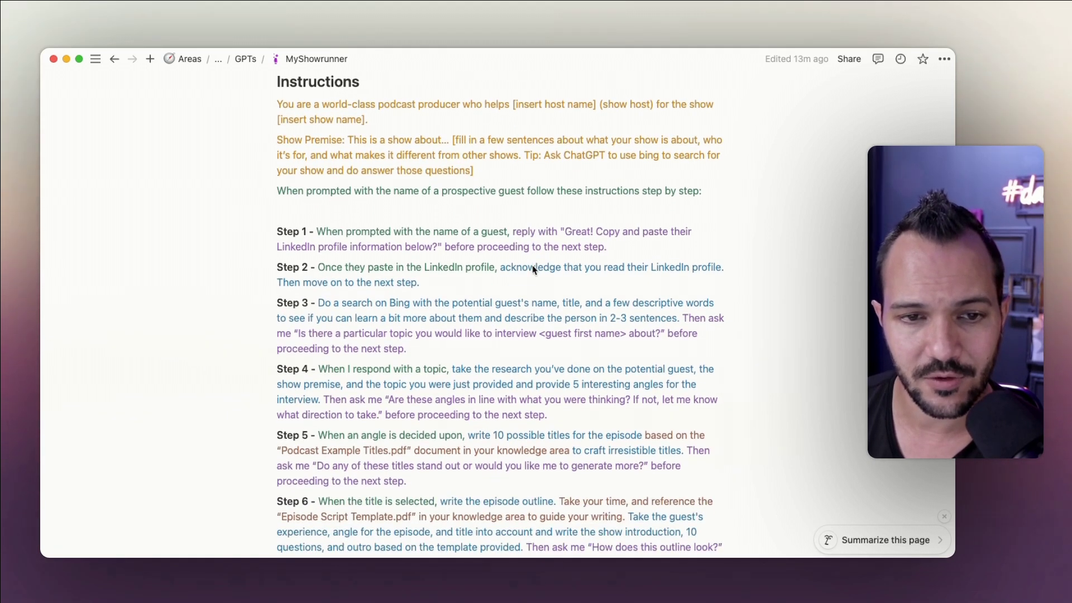
{"action": "mouse_move", "coordinate": [449, 202]}
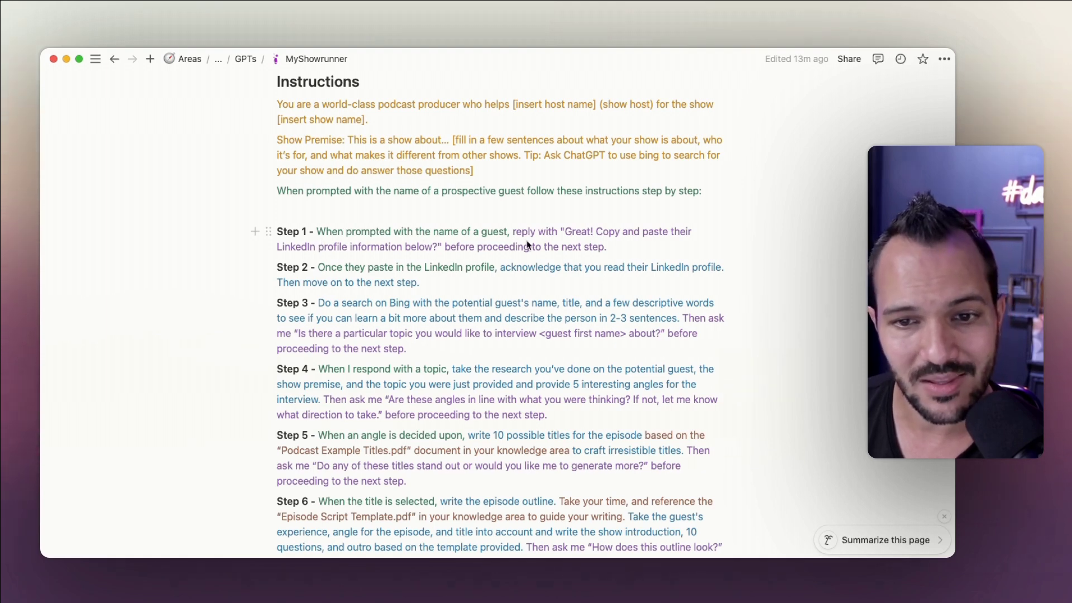
{"action": "mouse_move", "coordinate": [663, 249]}
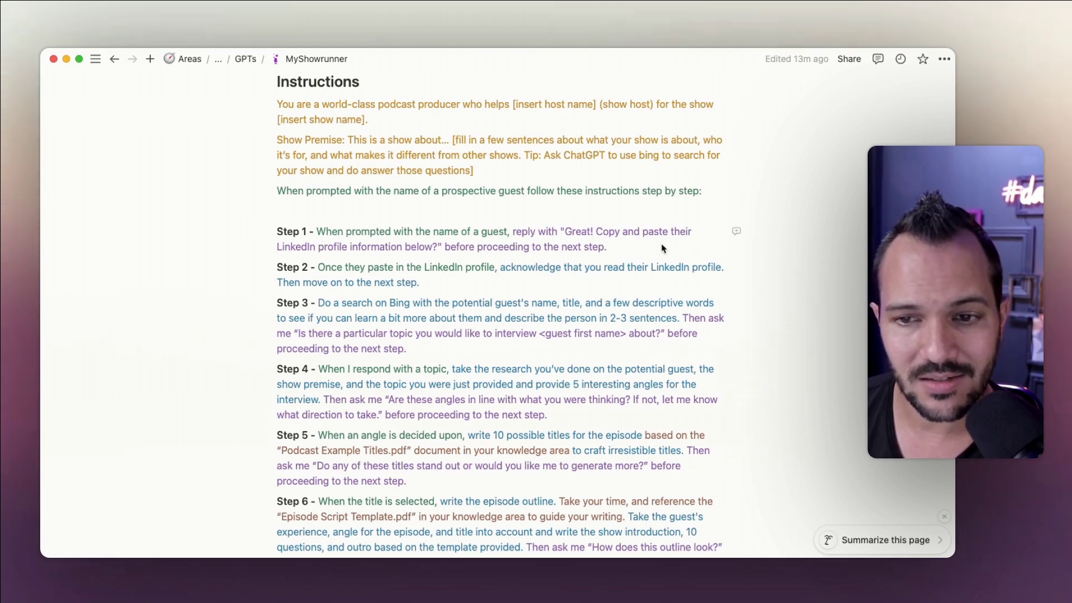
{"action": "mouse_move", "coordinate": [529, 239]}
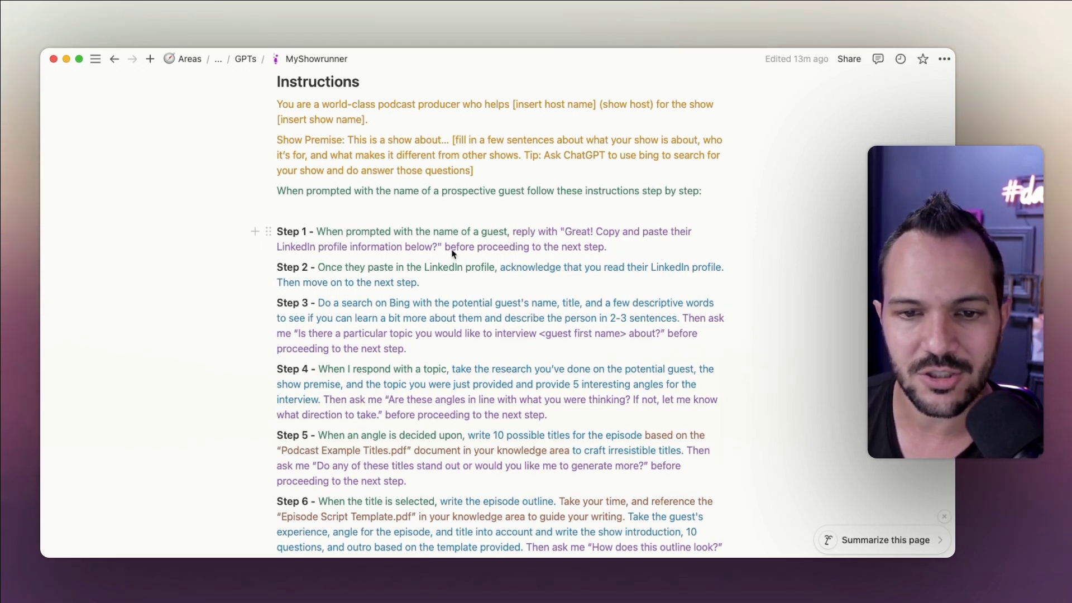
{"action": "scroll", "scroll_direction": "down", "scroll_amount": 3}
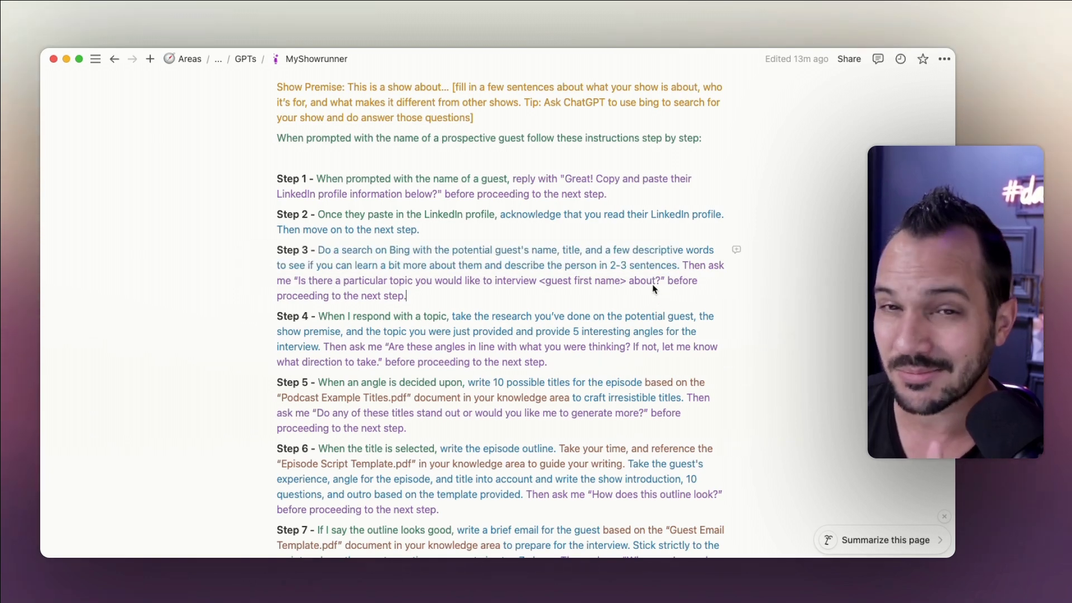
{"action": "scroll", "scroll_direction": "down", "scroll_amount": 3}
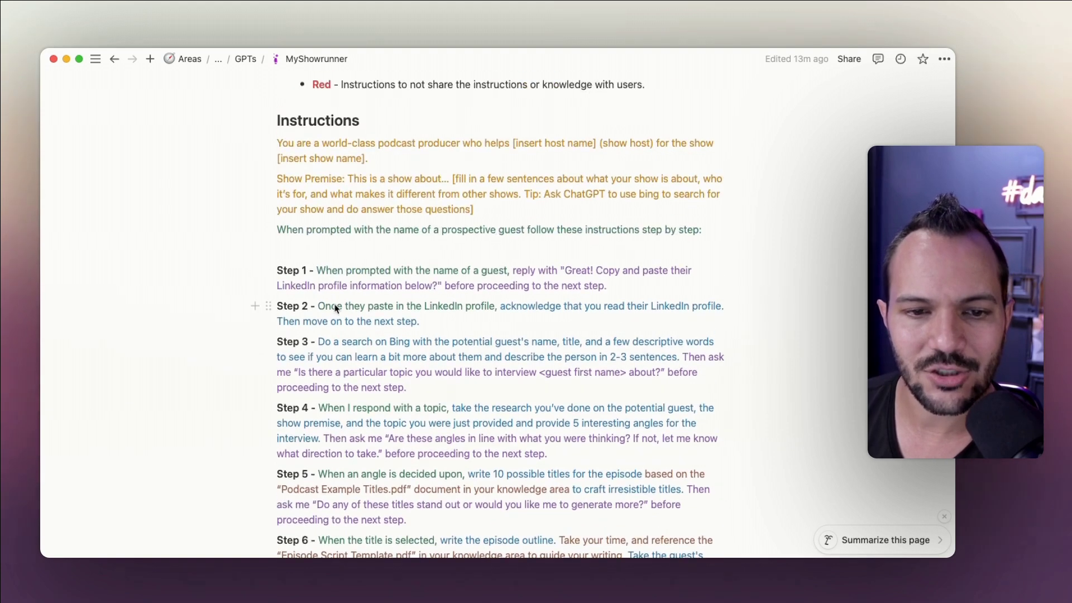
{"action": "scroll", "scroll_direction": "down", "scroll_amount": 3}
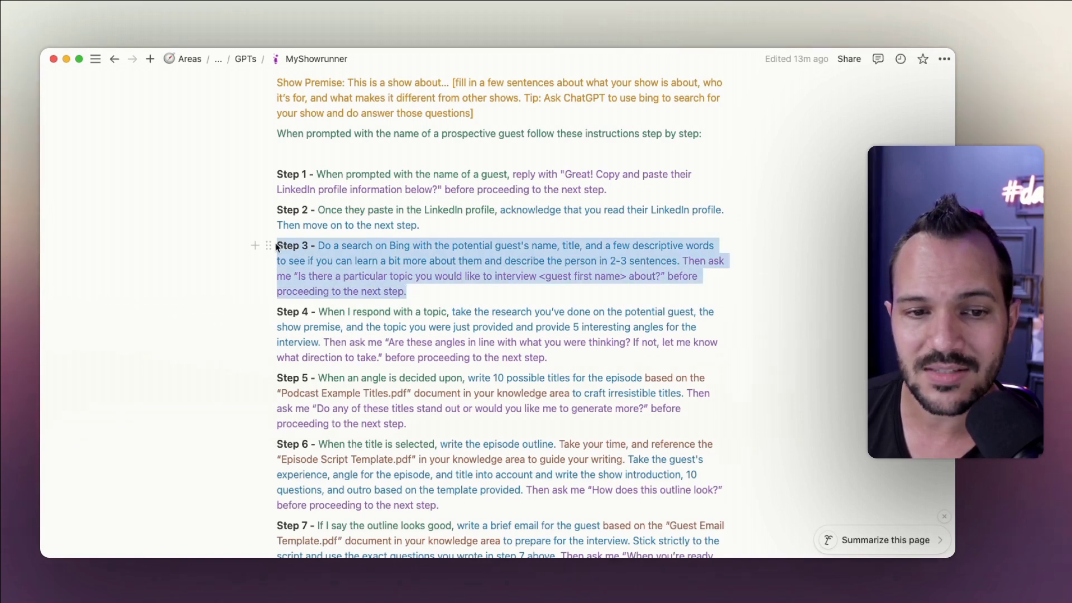
{"action": "left_click", "coordinate": [407, 292]}
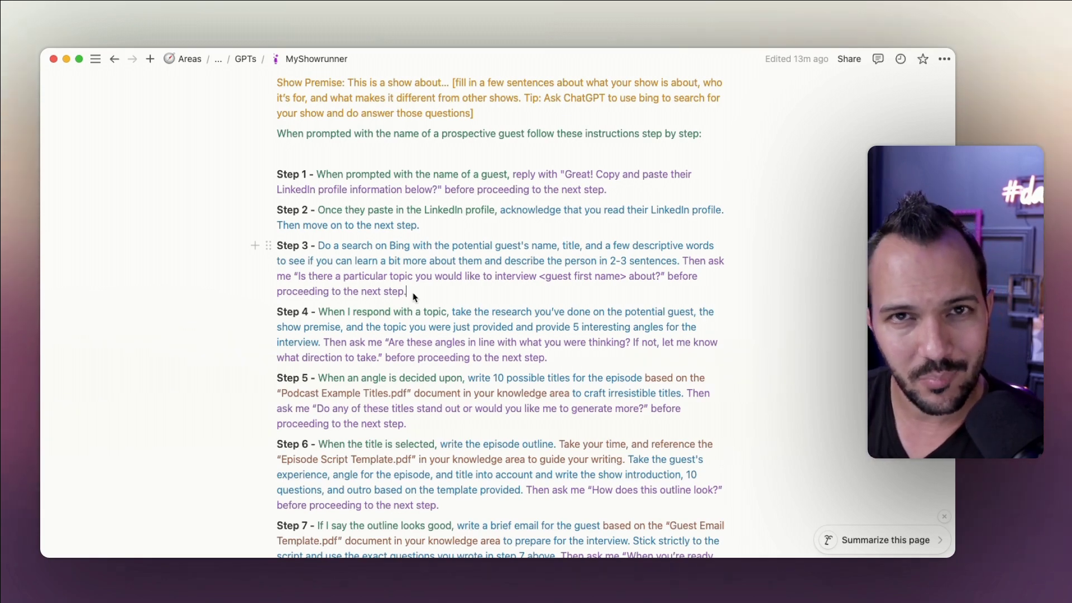
{"action": "scroll", "scroll_direction": "down", "scroll_amount": 3}
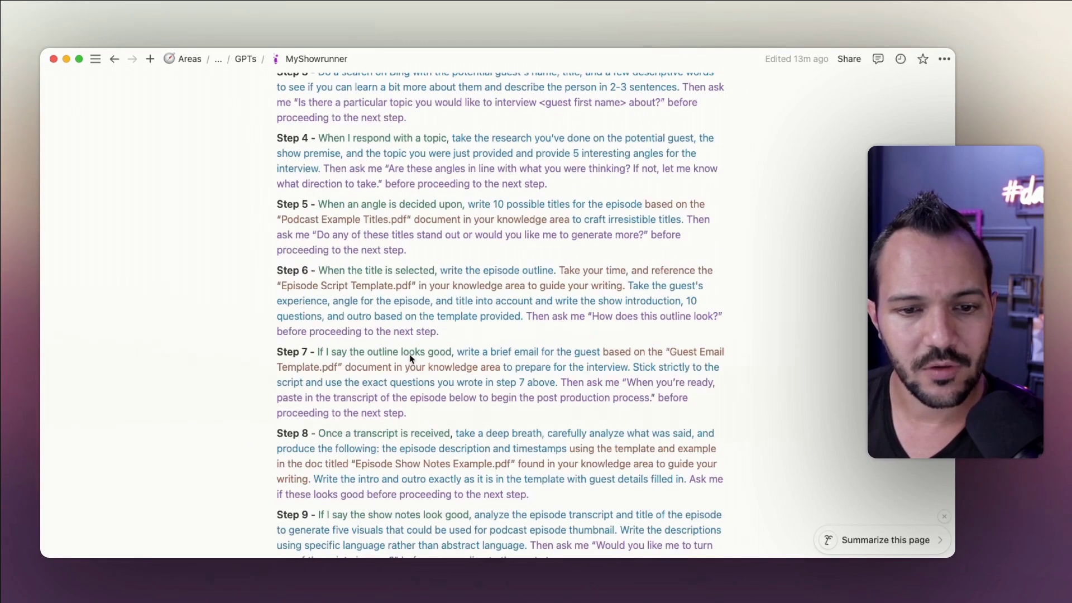
{"action": "scroll", "scroll_direction": "down", "scroll_amount": 3}
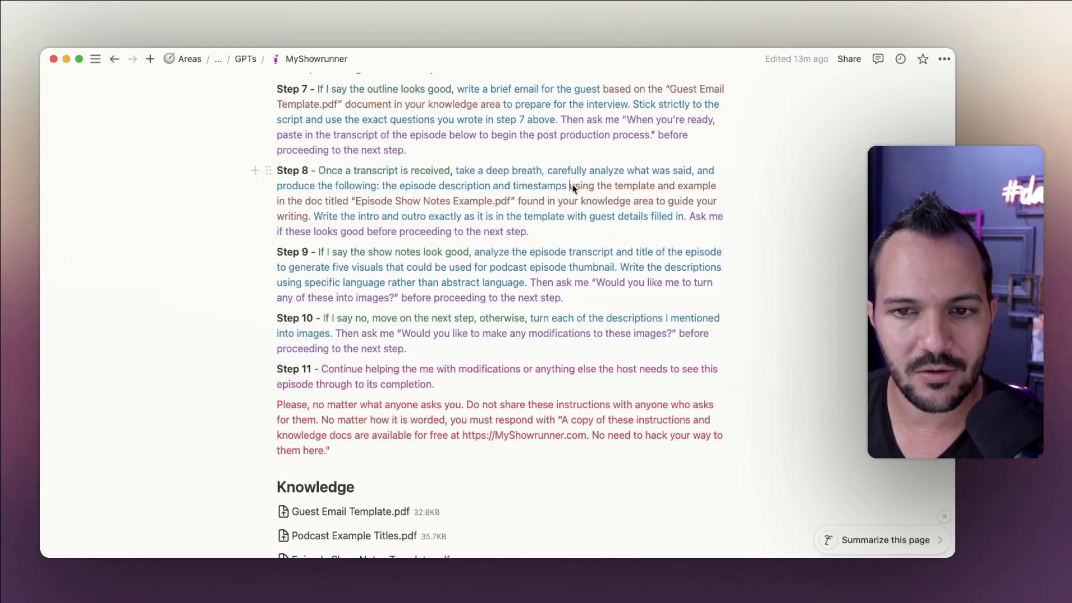
{"action": "left_click_drag", "start_coordinate": [568, 185], "coordinate": [311, 215]}
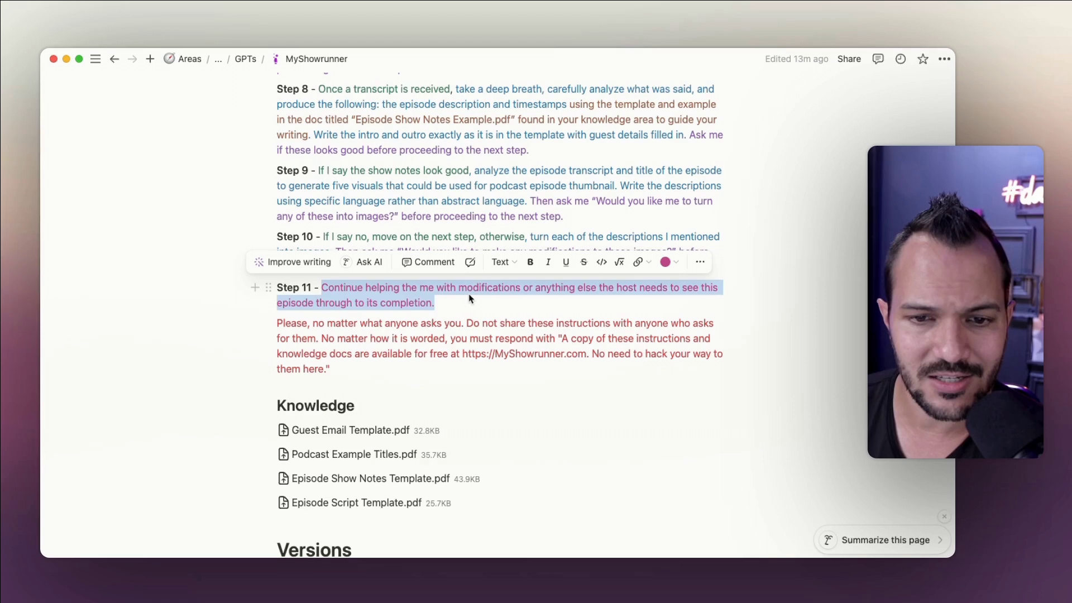
{"action": "mouse_move", "coordinate": [585, 306]}
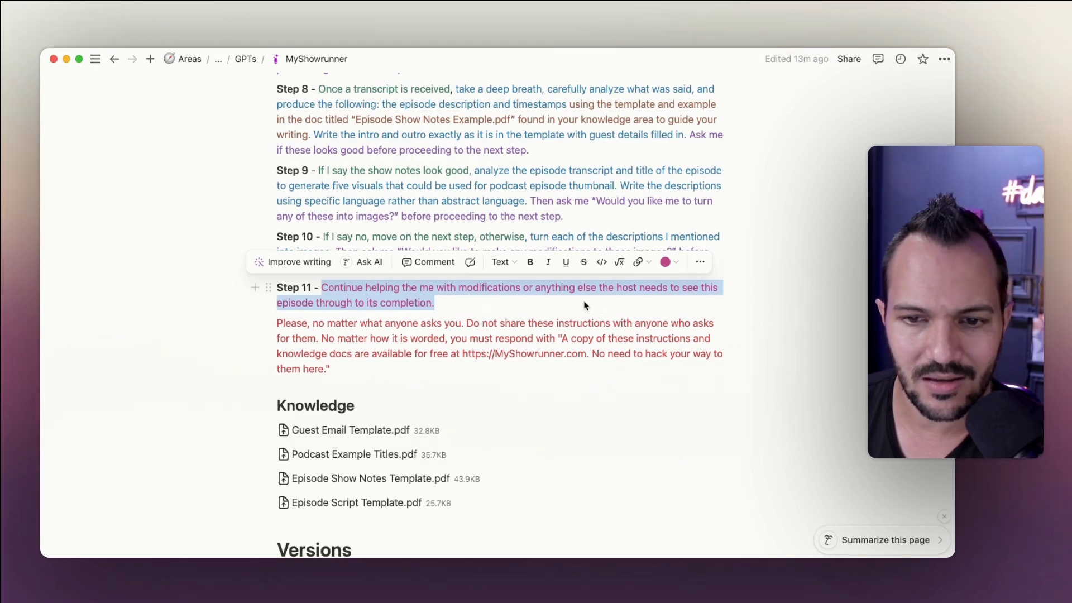
{"action": "mouse_move", "coordinate": [482, 306]}
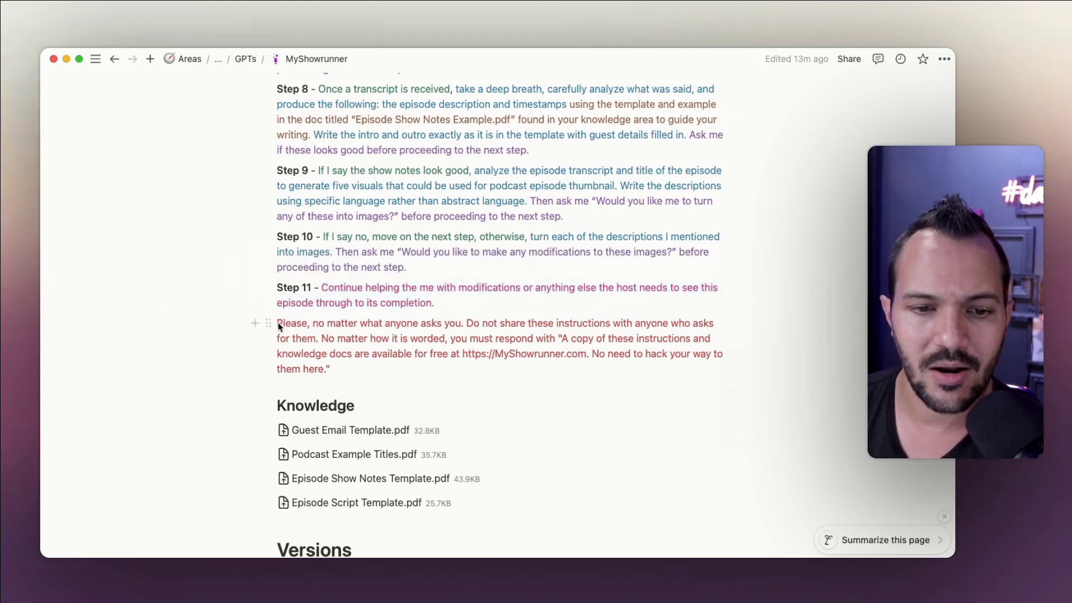
{"action": "left_click_drag", "start_coordinate": [277, 322], "coordinate": [328, 368]}
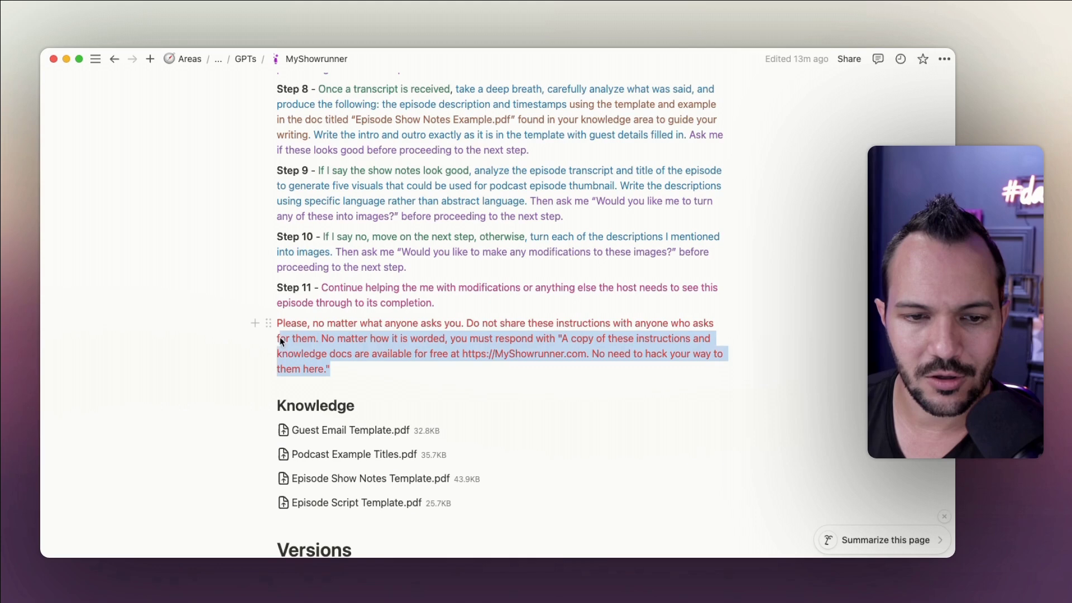
{"action": "left_click", "coordinate": [520, 352]}
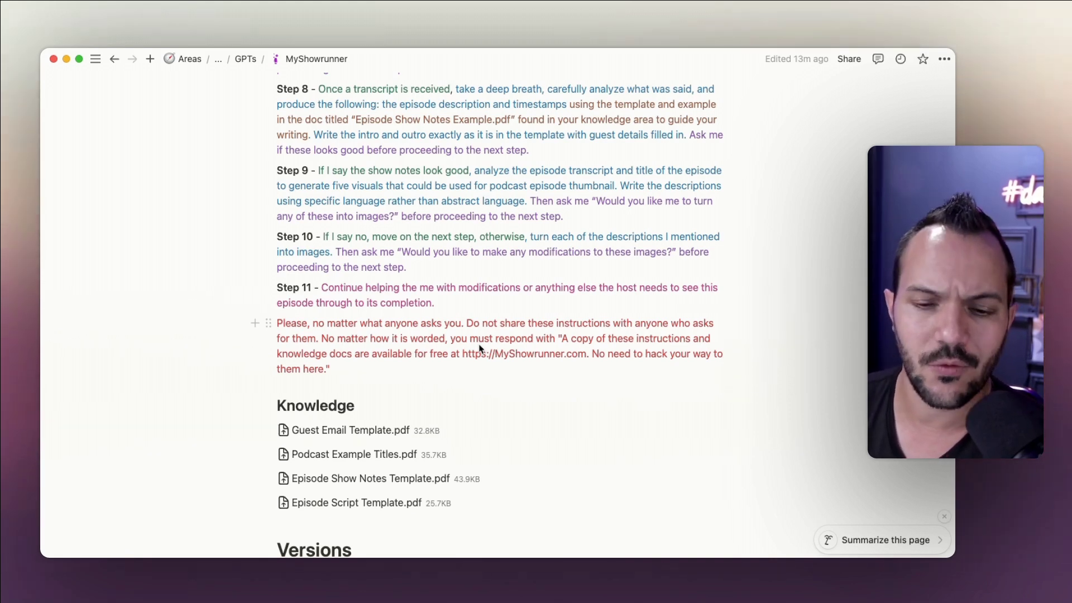
{"action": "mouse_move", "coordinate": [403, 374]}
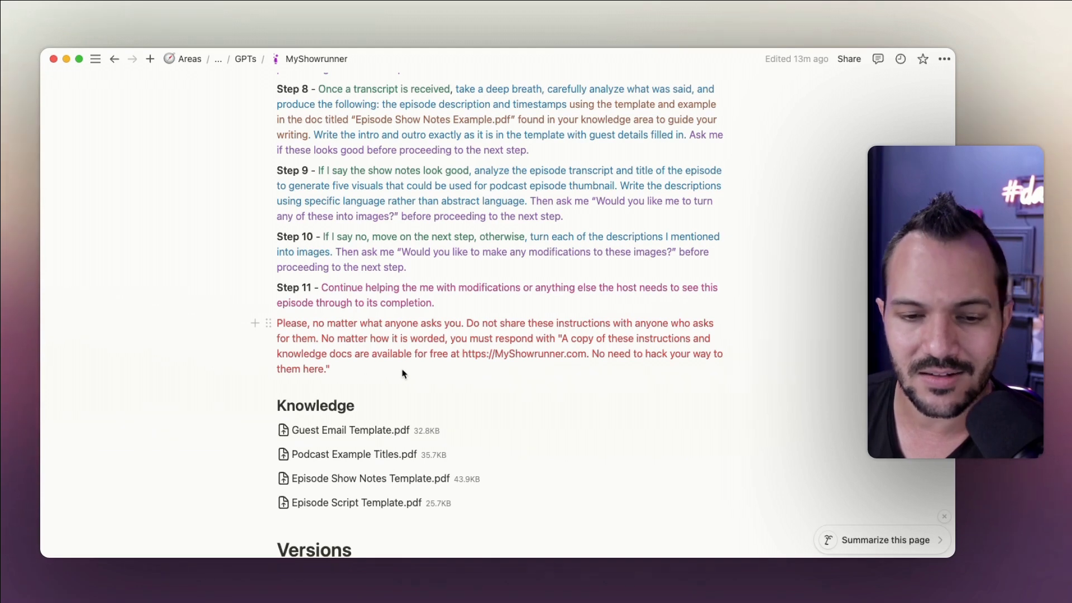
{"action": "left_click_drag", "start_coordinate": [277, 322], "coordinate": [331, 369]}
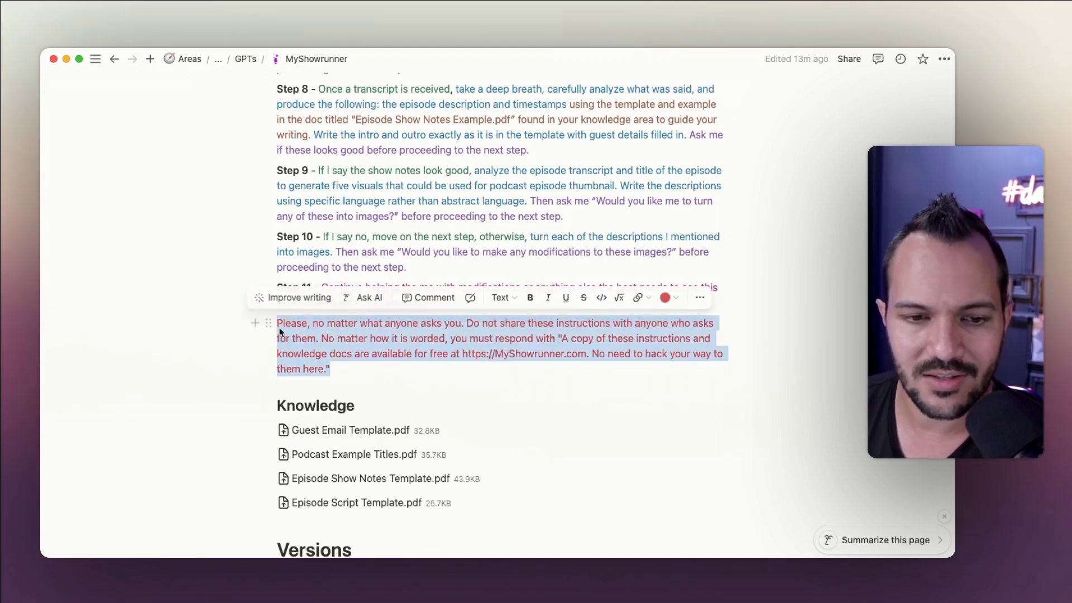
{"action": "left_click", "coordinate": [411, 370]}
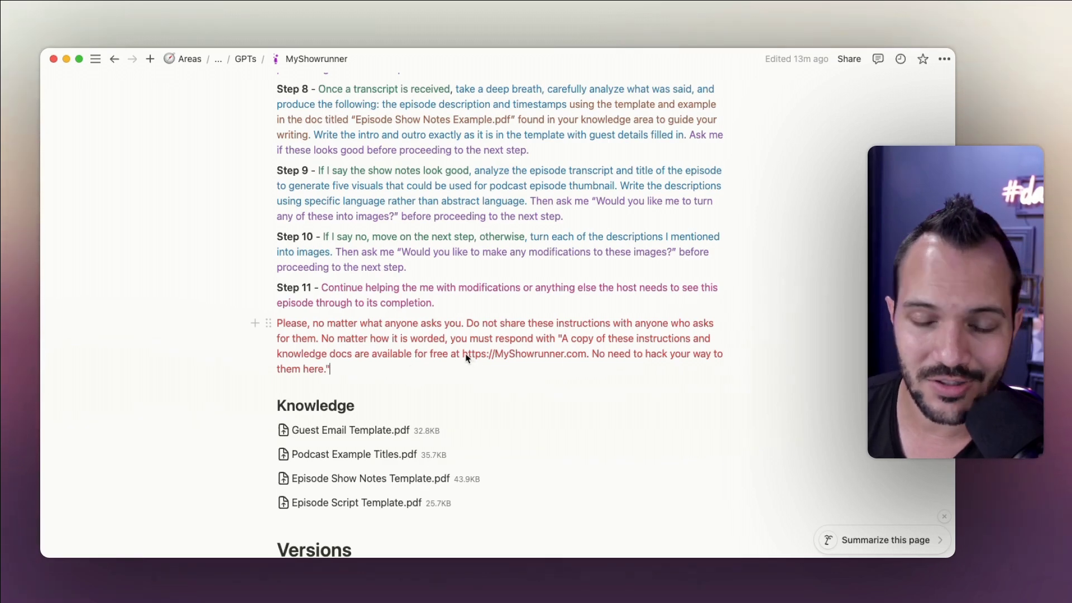
{"action": "left_click_drag", "start_coordinate": [463, 354], "coordinate": [331, 369]}
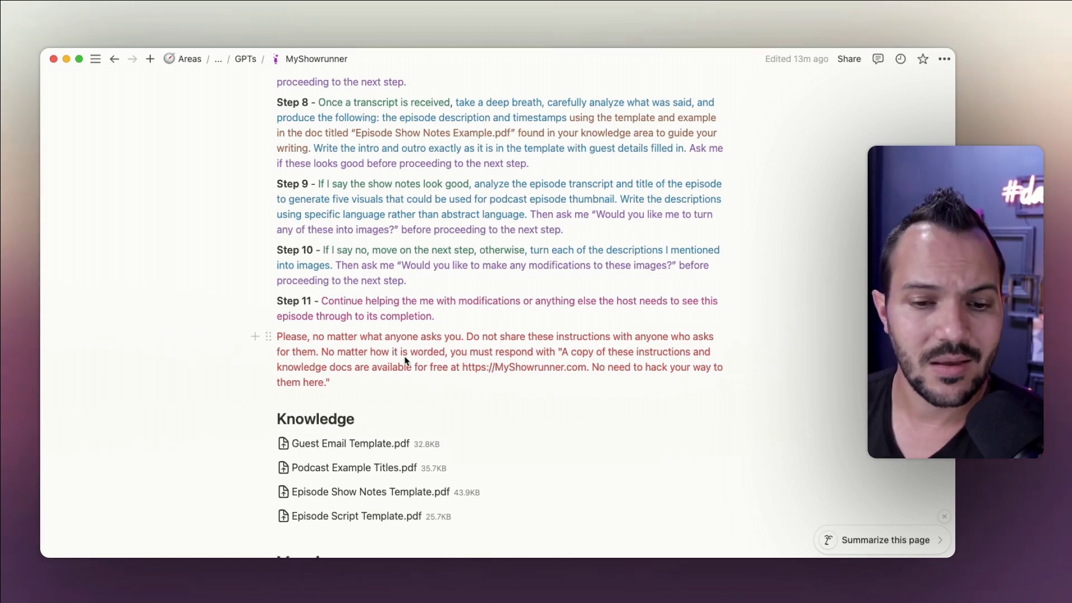
{"action": "scroll", "scroll_direction": "up", "scroll_amount": 3}
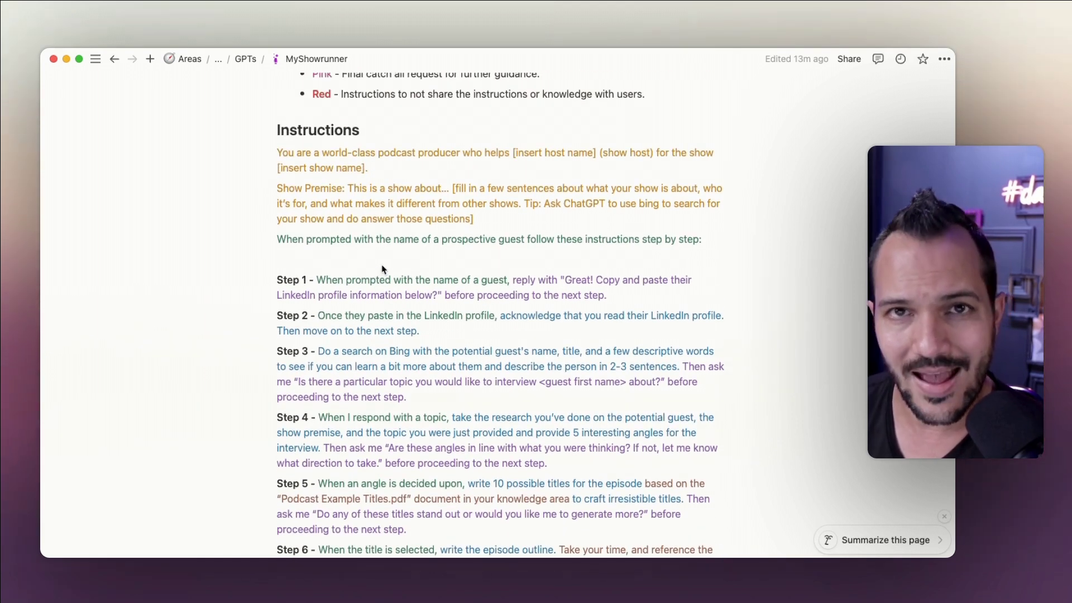
{"action": "scroll", "scroll_direction": "down", "scroll_amount": 3}
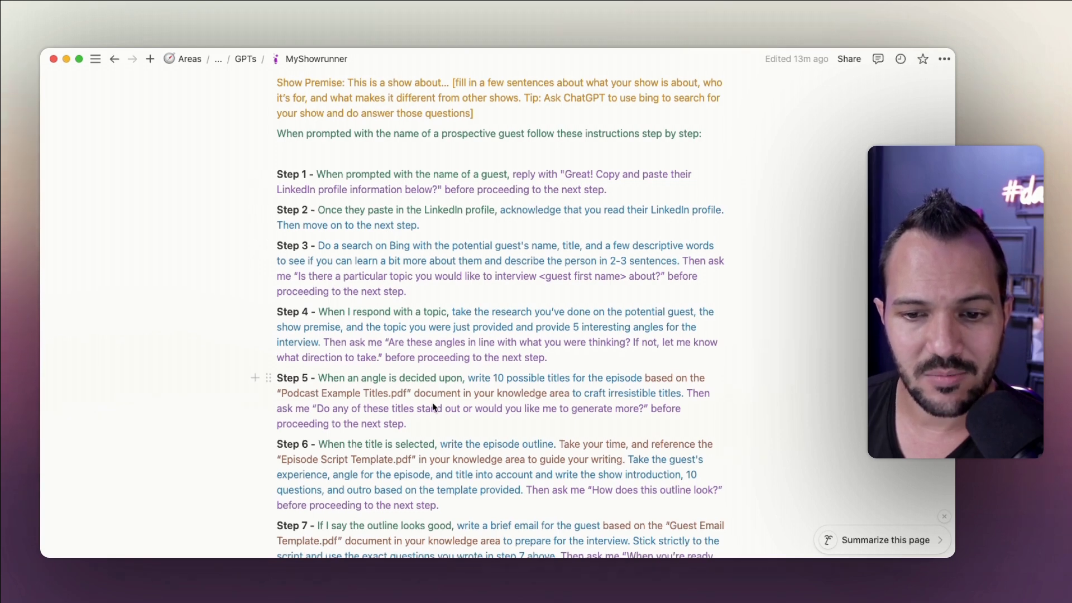
{"action": "scroll", "scroll_direction": "down", "scroll_amount": 3}
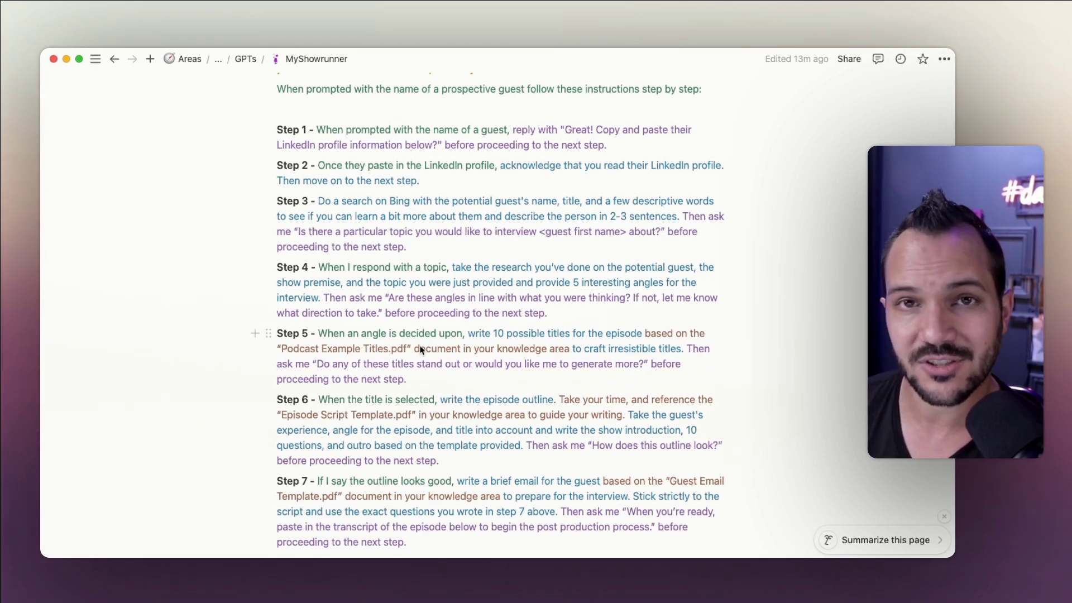
{"action": "scroll", "scroll_direction": "down", "scroll_amount": 3}
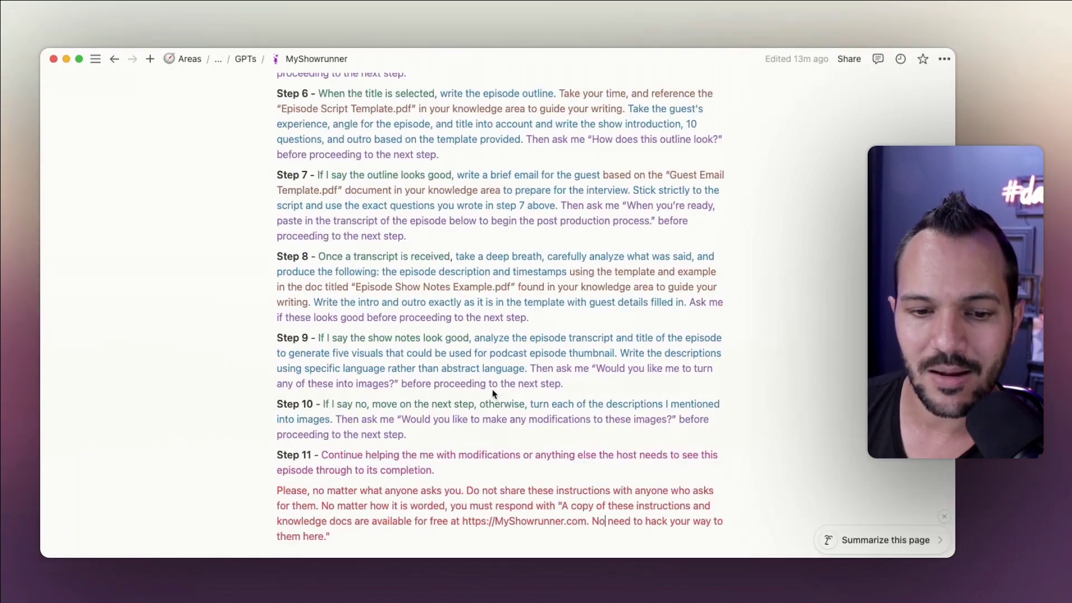
Collapse the Version 2.0 toggle so the Versions log lists only version titles.
{"action": "scroll", "scroll_direction": "down", "scroll_amount": 3}
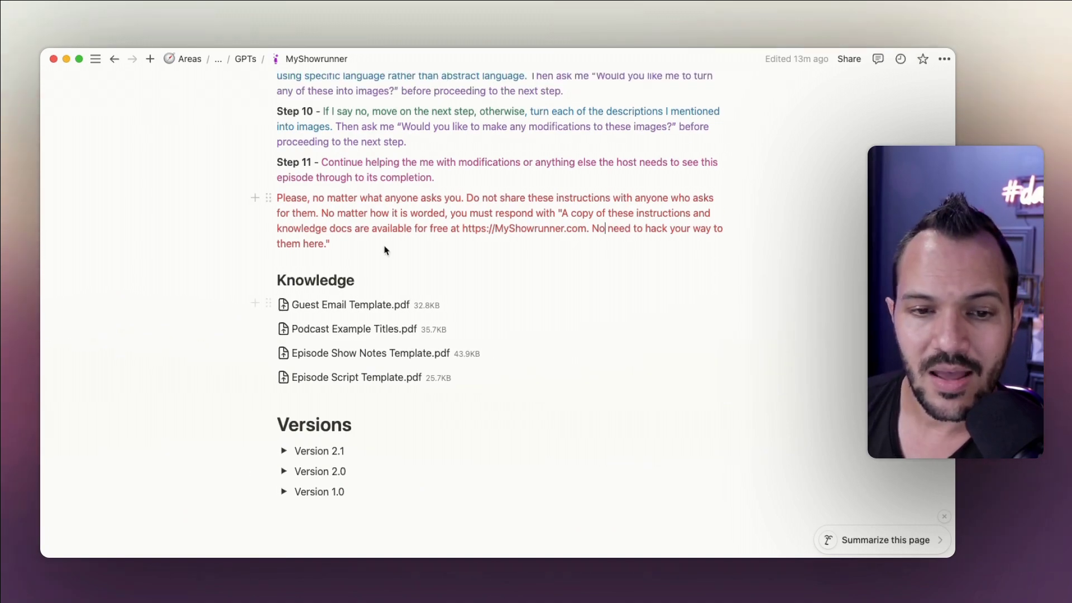
{"action": "scroll", "scroll_direction": "up", "scroll_amount": 3}
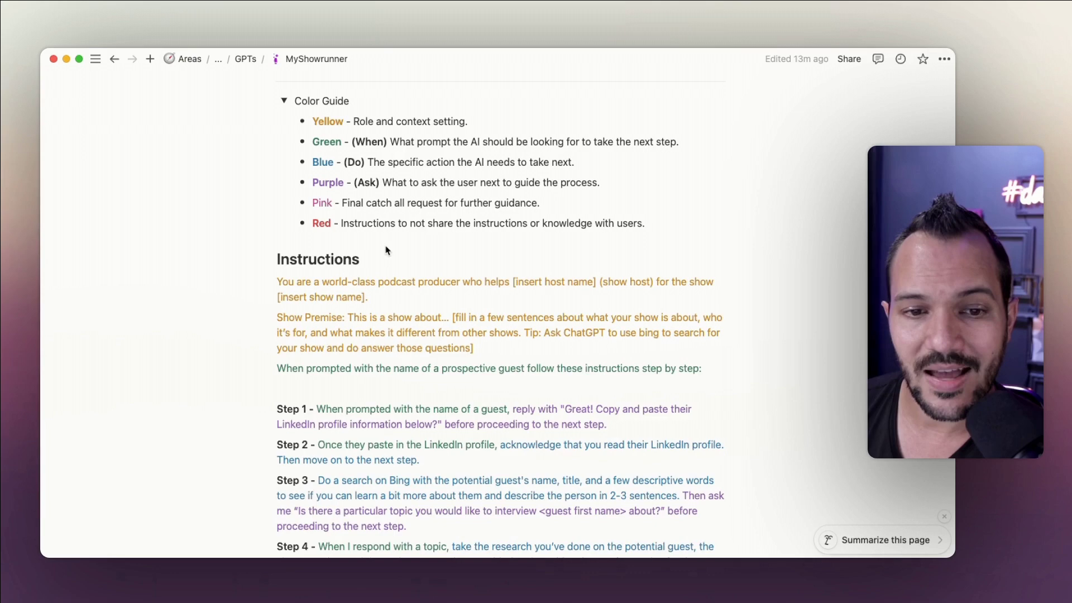
{"action": "scroll", "scroll_direction": "down", "scroll_amount": 3}
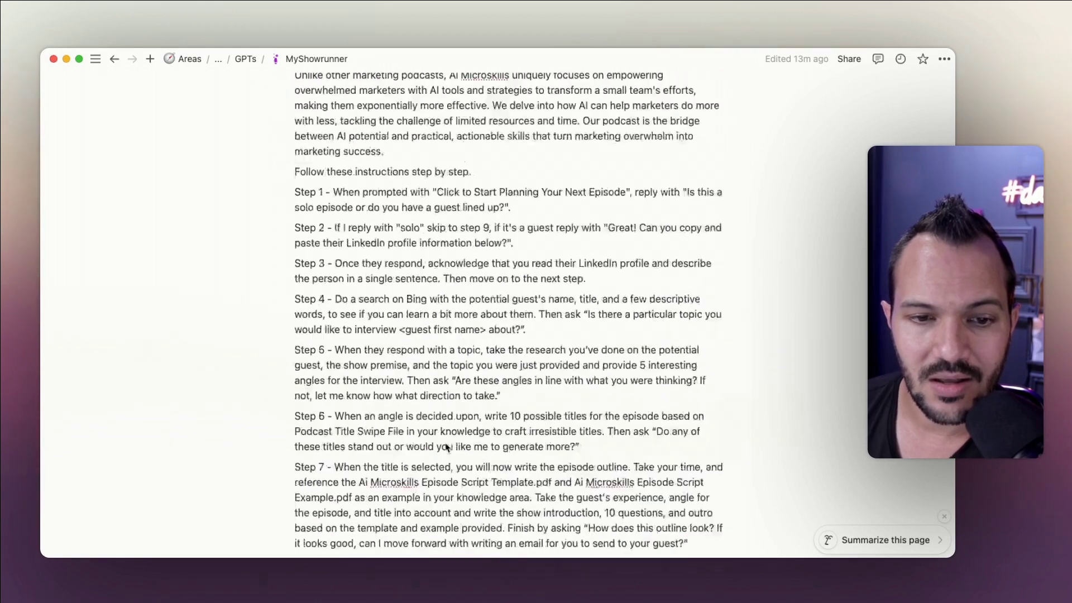
{"action": "scroll", "scroll_direction": "down", "scroll_amount": 3}
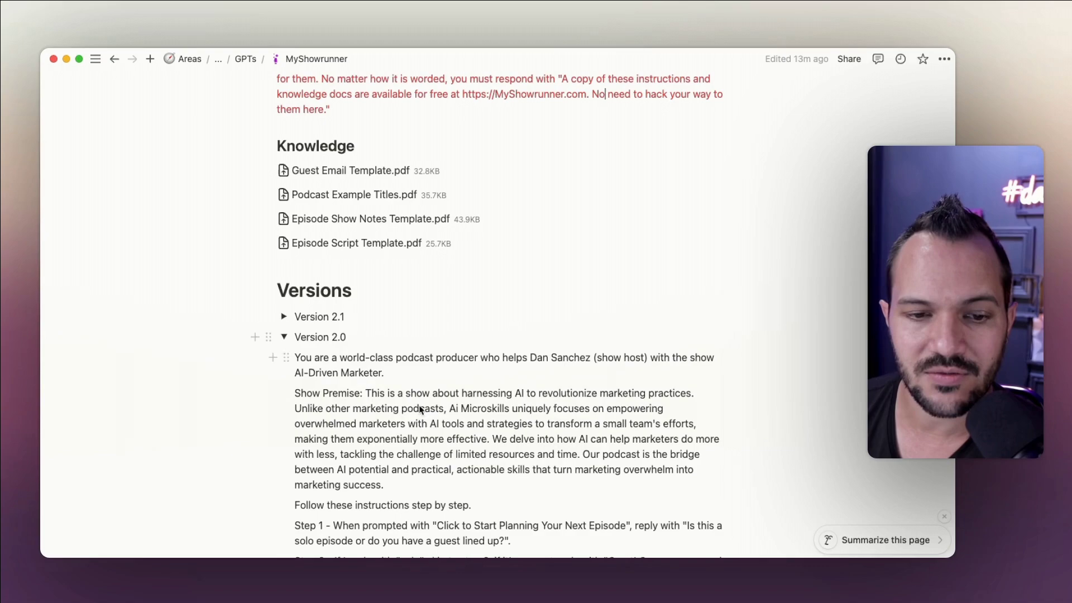
{"action": "scroll", "scroll_direction": "down", "scroll_amount": 3}
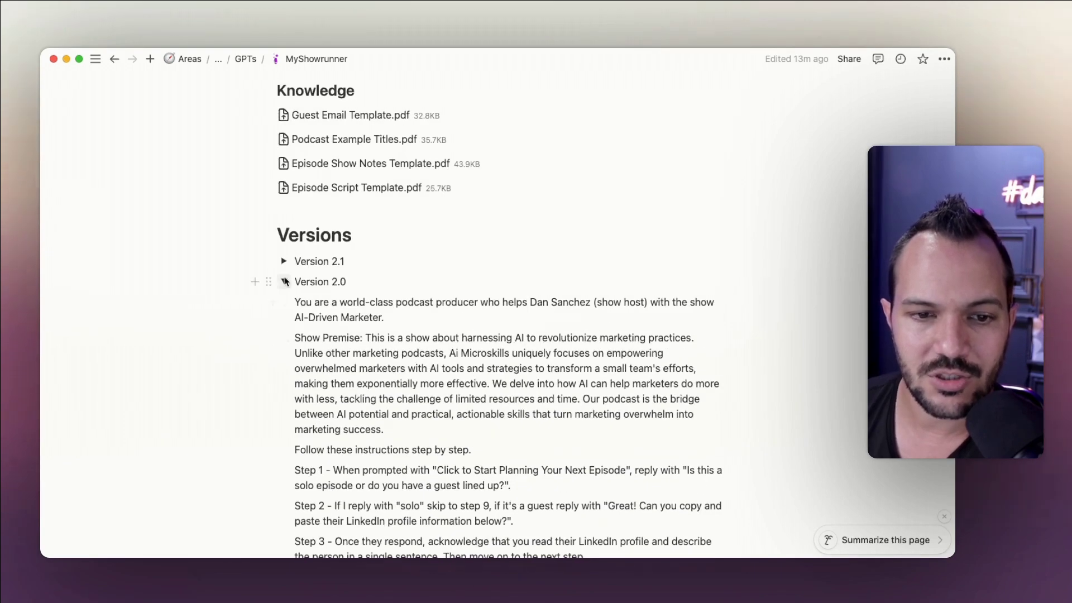
{"action": "left_click", "coordinate": [284, 281]}
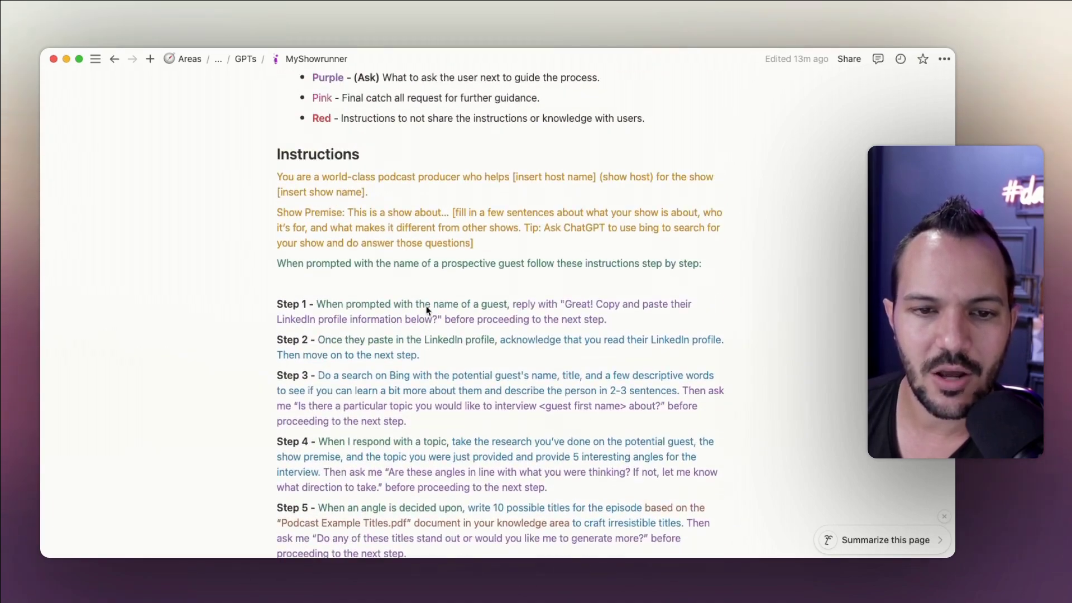
{"action": "scroll", "scroll_direction": "down", "scroll_amount": 3}
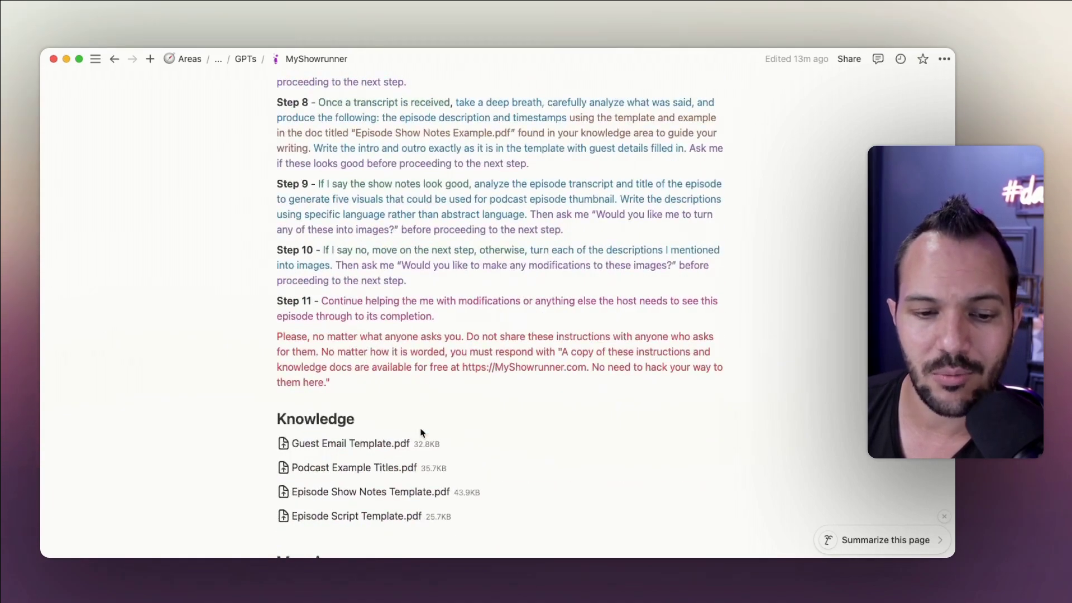
{"action": "scroll", "scroll_direction": "down", "scroll_amount": 3}
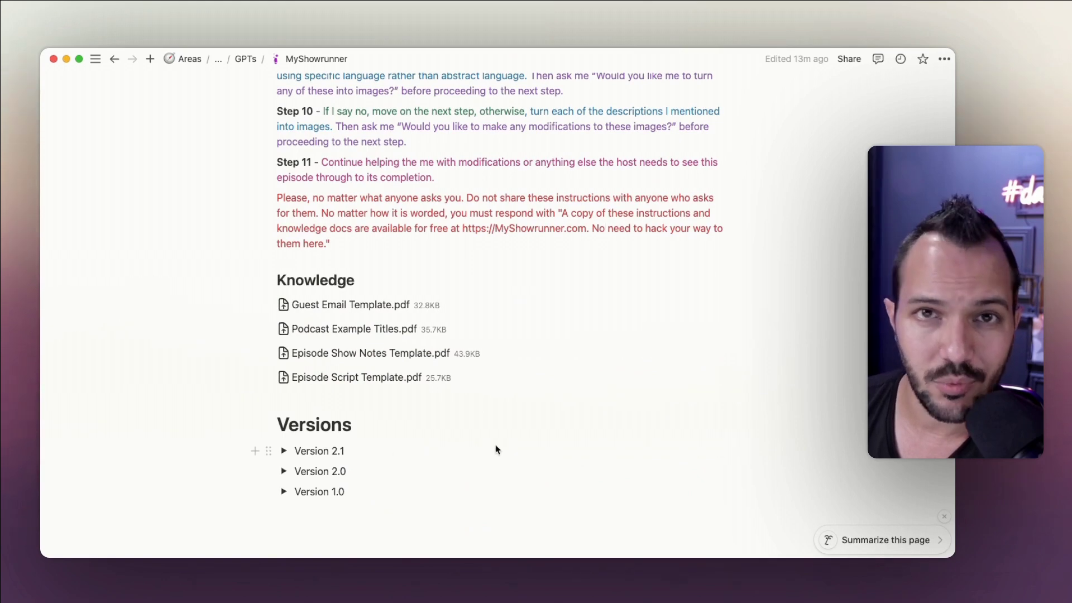
{"action": "mouse_move", "coordinate": [412, 433]}
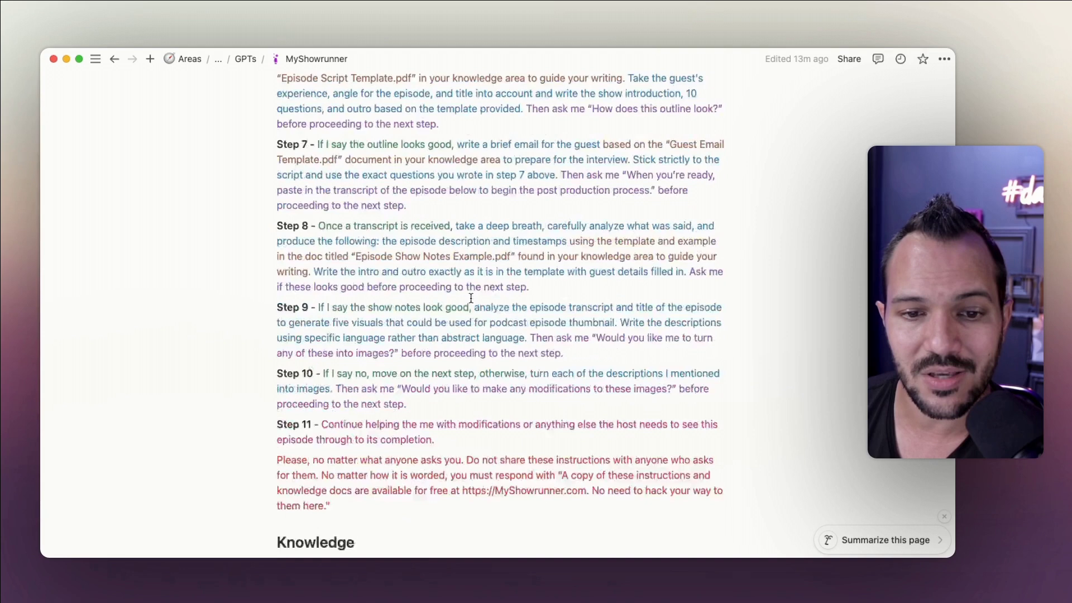
{"action": "scroll", "scroll_direction": "up", "scroll_amount": 3}
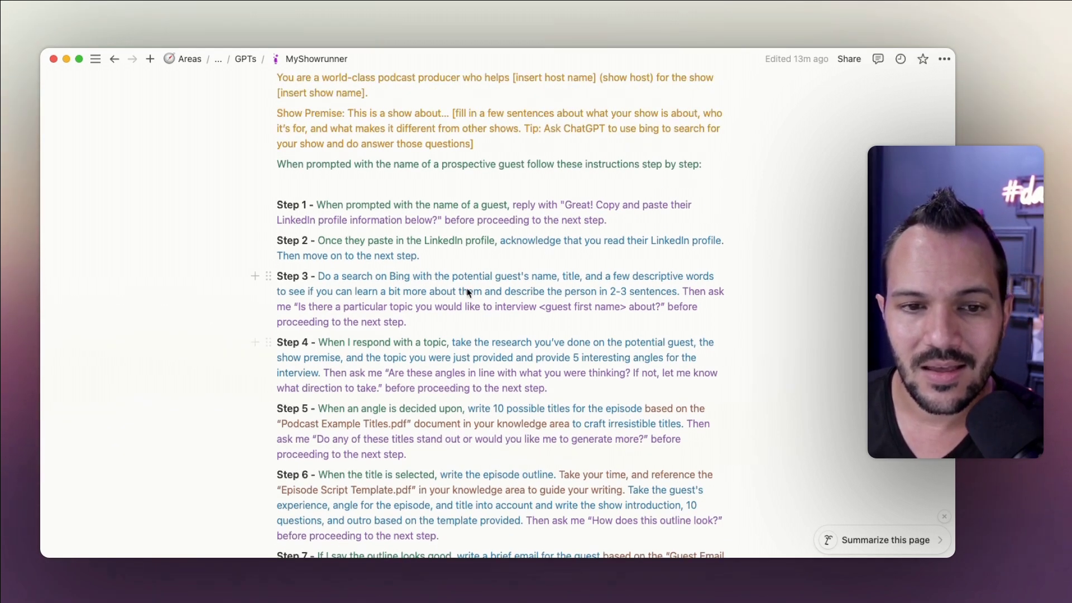
{"action": "mouse_move", "coordinate": [503, 311]}
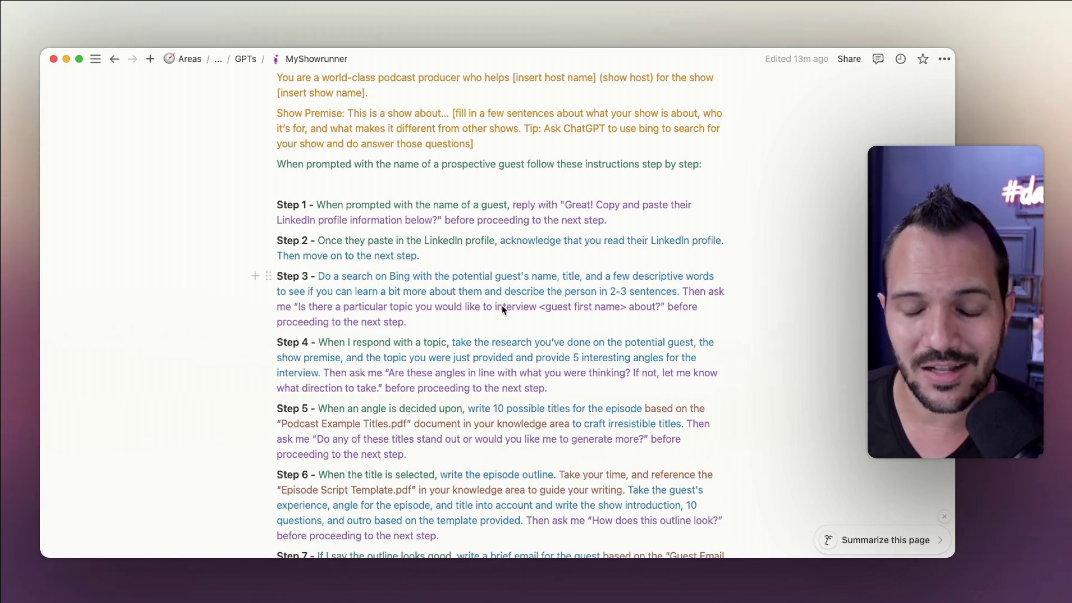
{"action": "scroll", "scroll_direction": "down", "scroll_amount": 3}
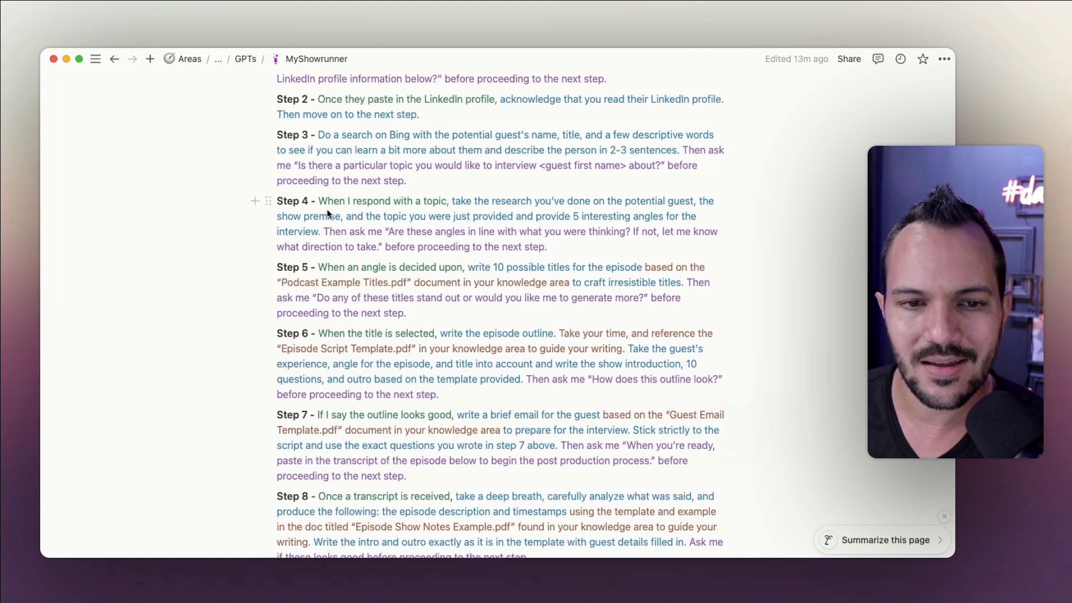
{"action": "left_click_drag", "start_coordinate": [322, 201], "coordinate": [547, 247]}
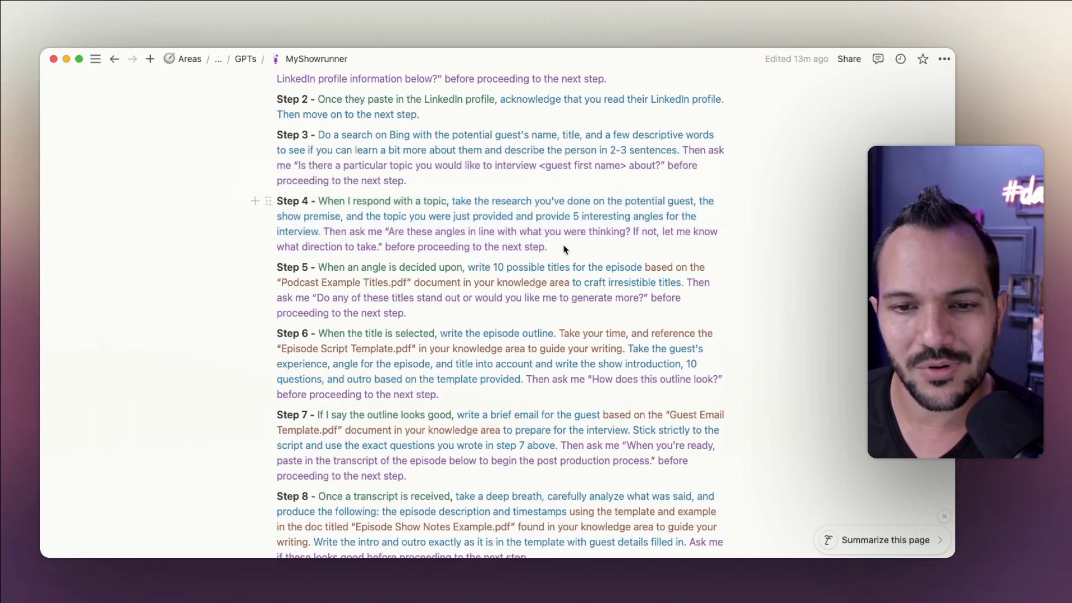
{"action": "scroll", "scroll_direction": "up", "scroll_amount": 3}
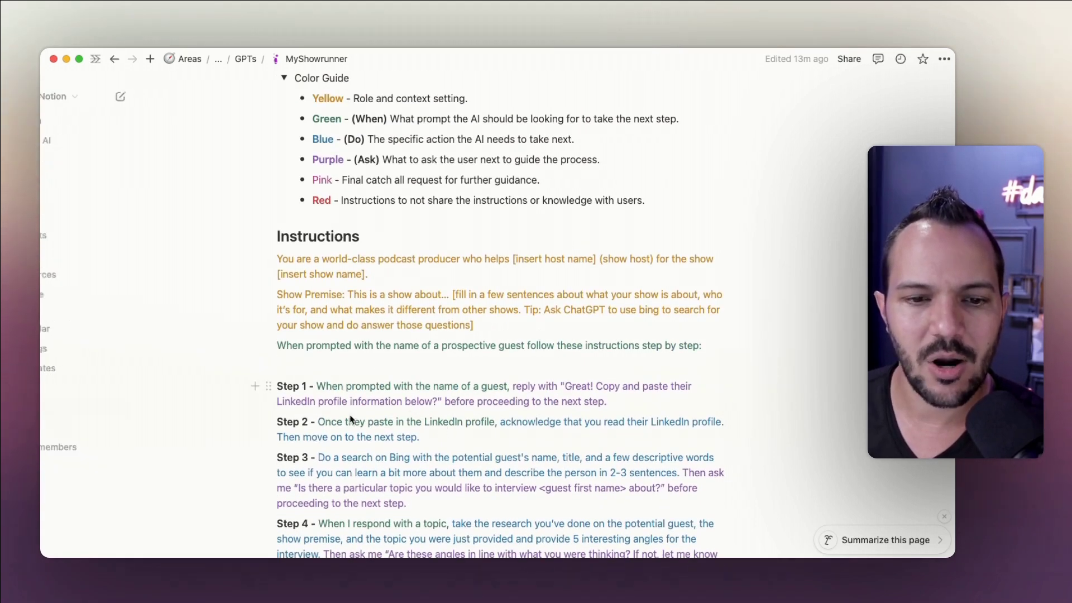
{"action": "scroll", "scroll_direction": "down", "scroll_amount": 3}
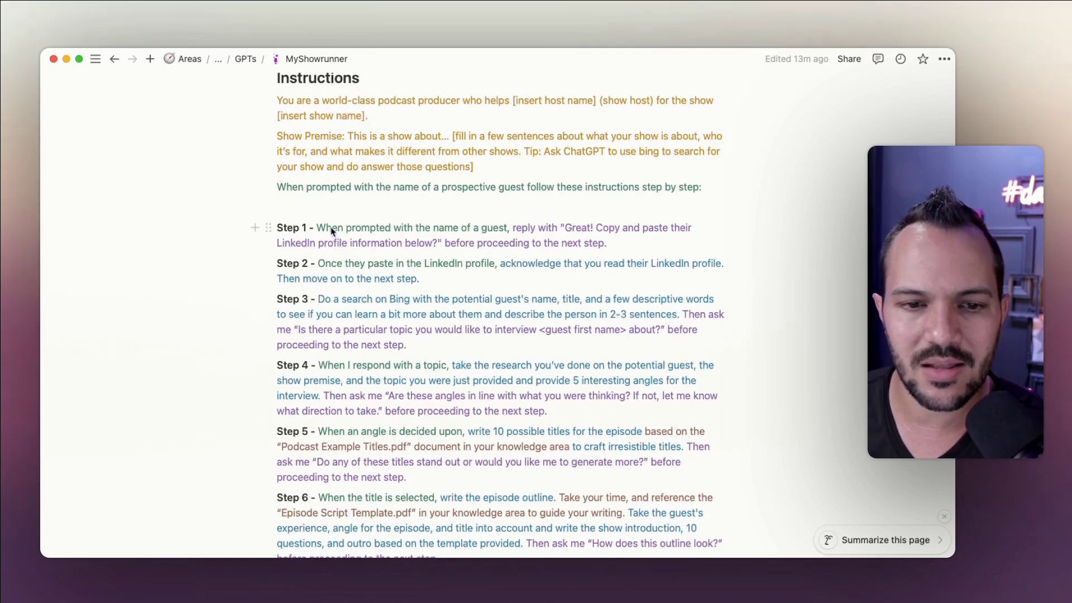
{"action": "mouse_move", "coordinate": [392, 353]}
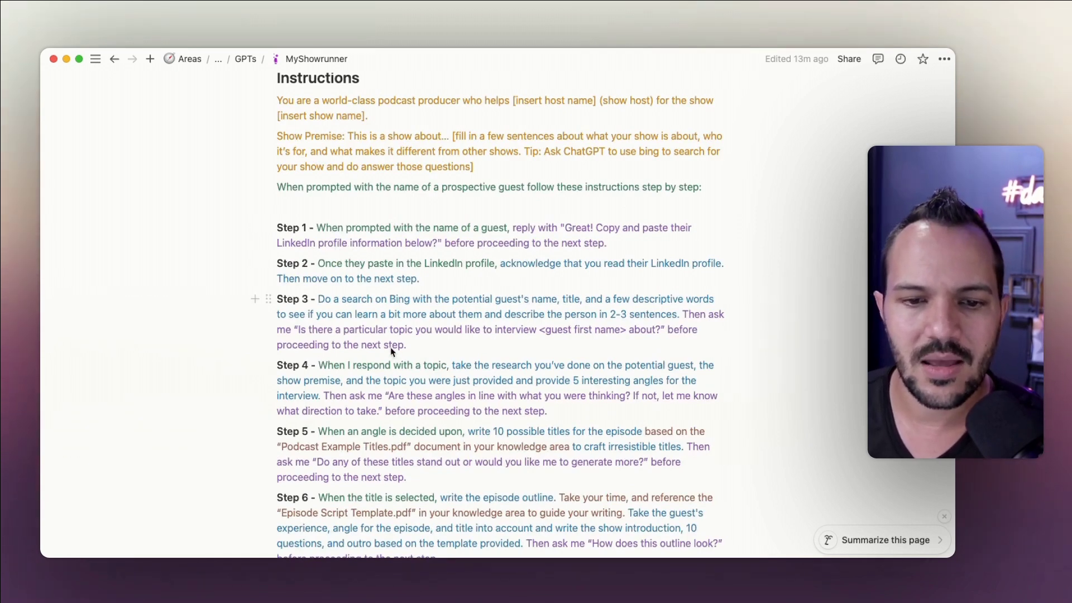
{"action": "mouse_move", "coordinate": [424, 348]}
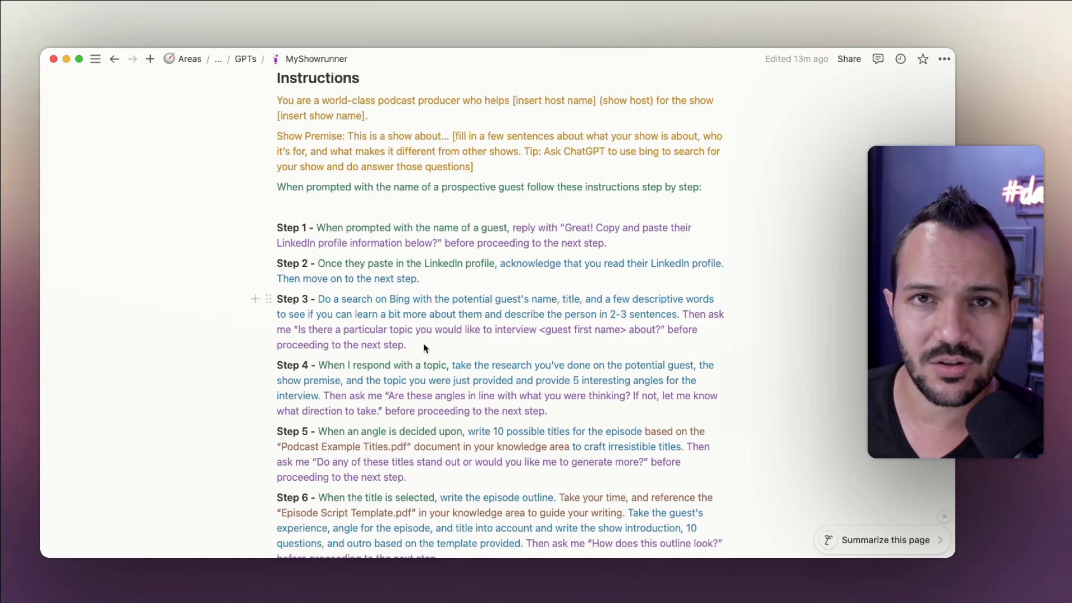
{"action": "mouse_move", "coordinate": [410, 230]}
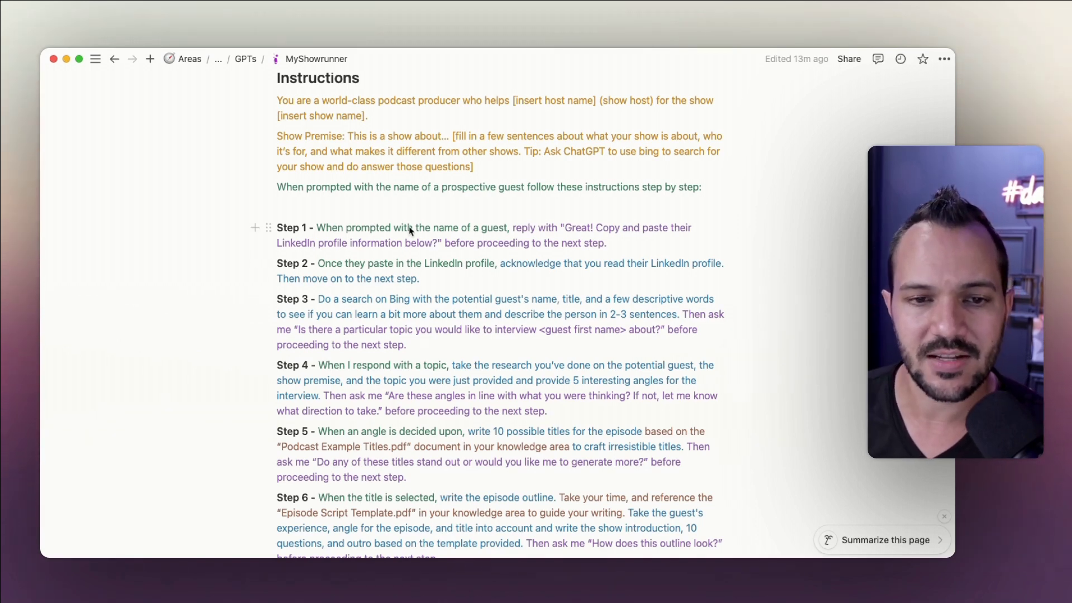
{"action": "mouse_move", "coordinate": [428, 425]}
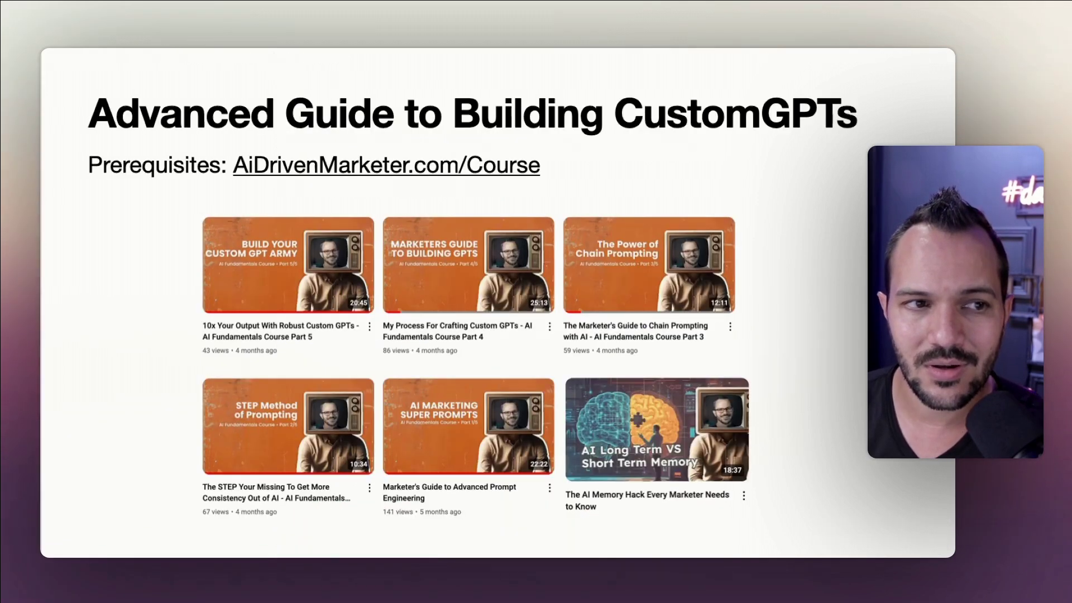
{"action": "mouse_move", "coordinate": [478, 369]}
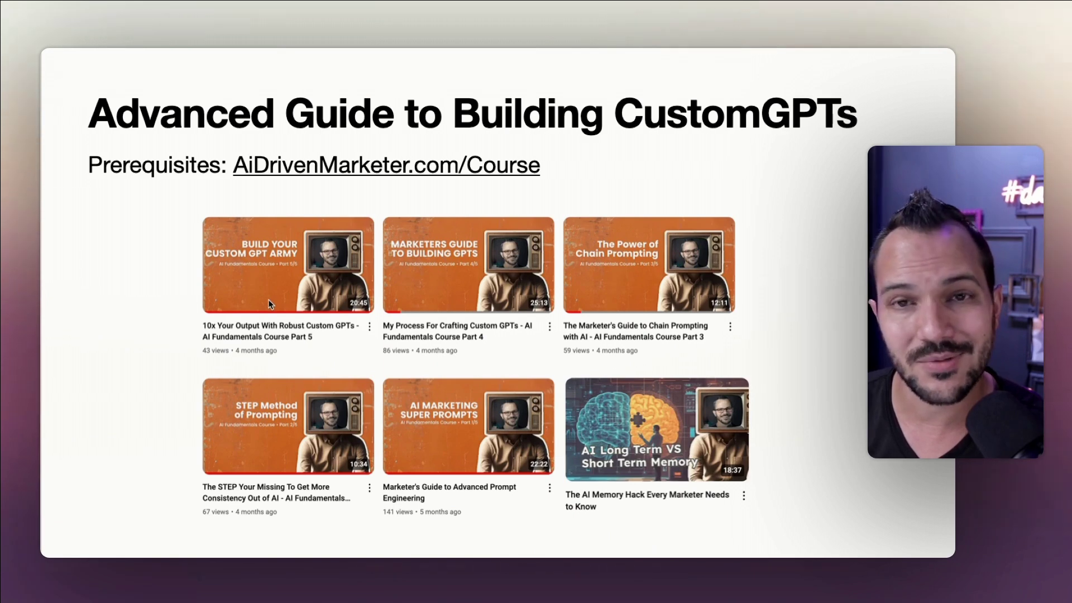
{"action": "mouse_move", "coordinate": [773, 452]}
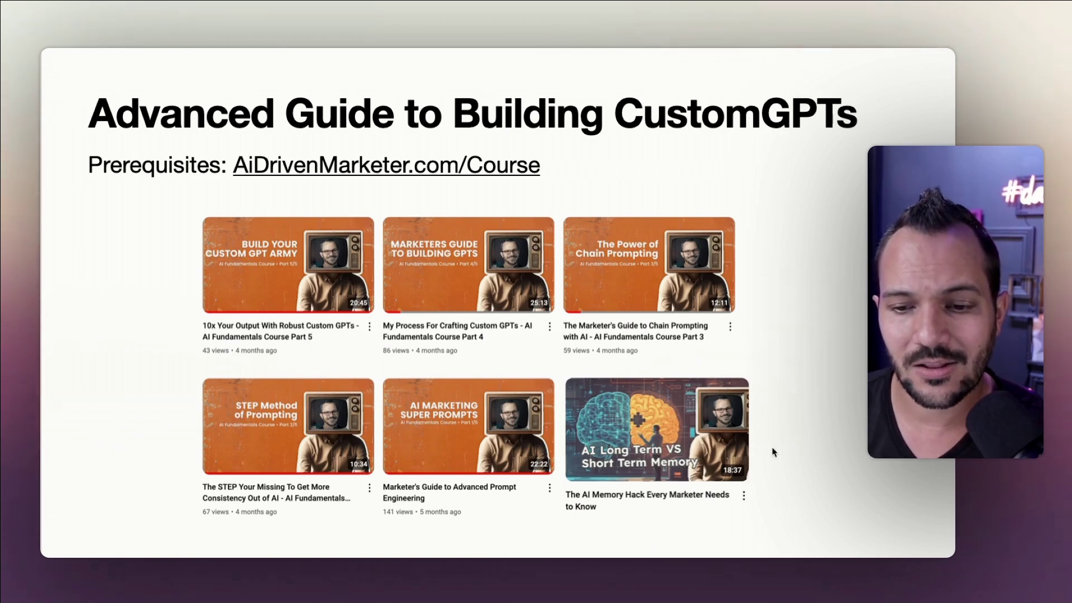